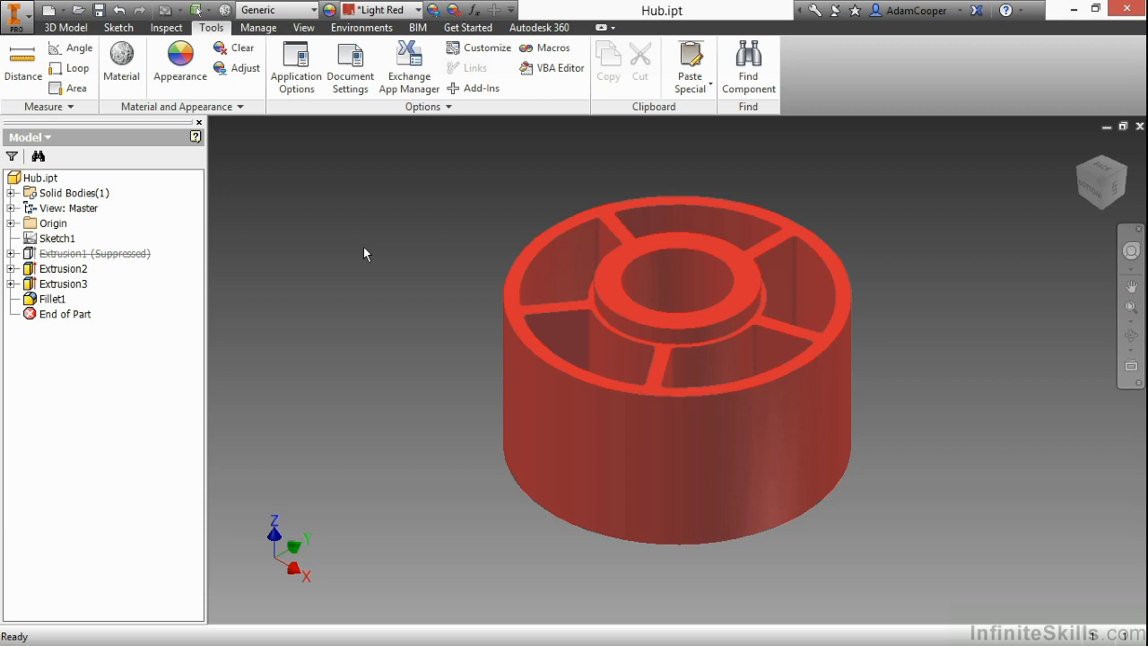
mouse_move(191, 215)
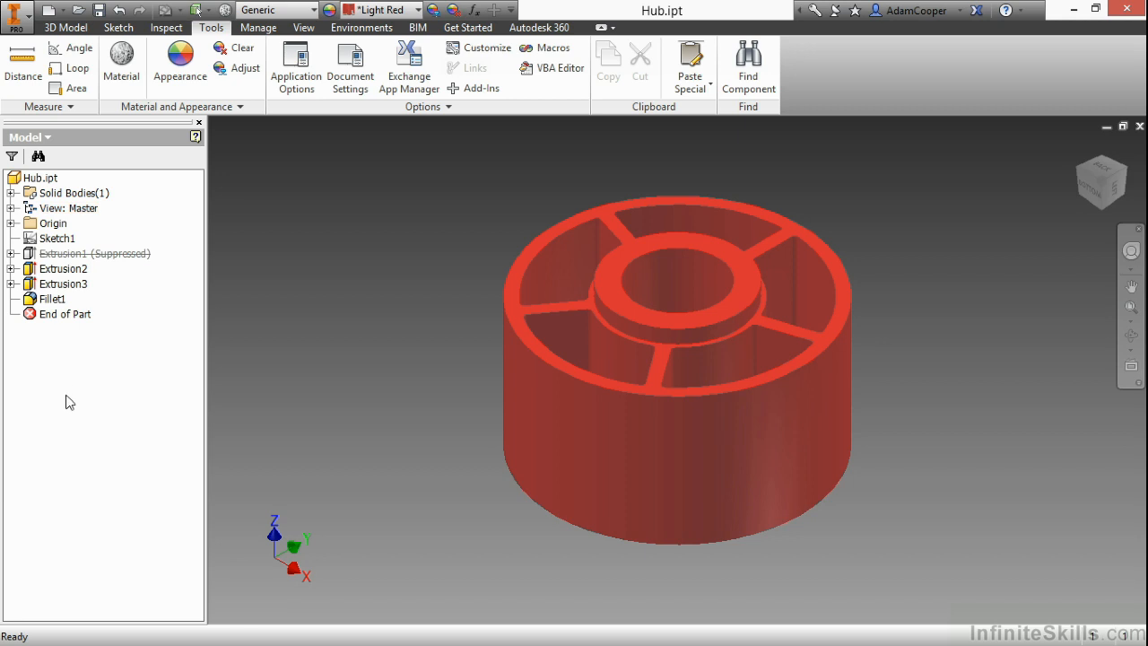
mouse_move(96, 315)
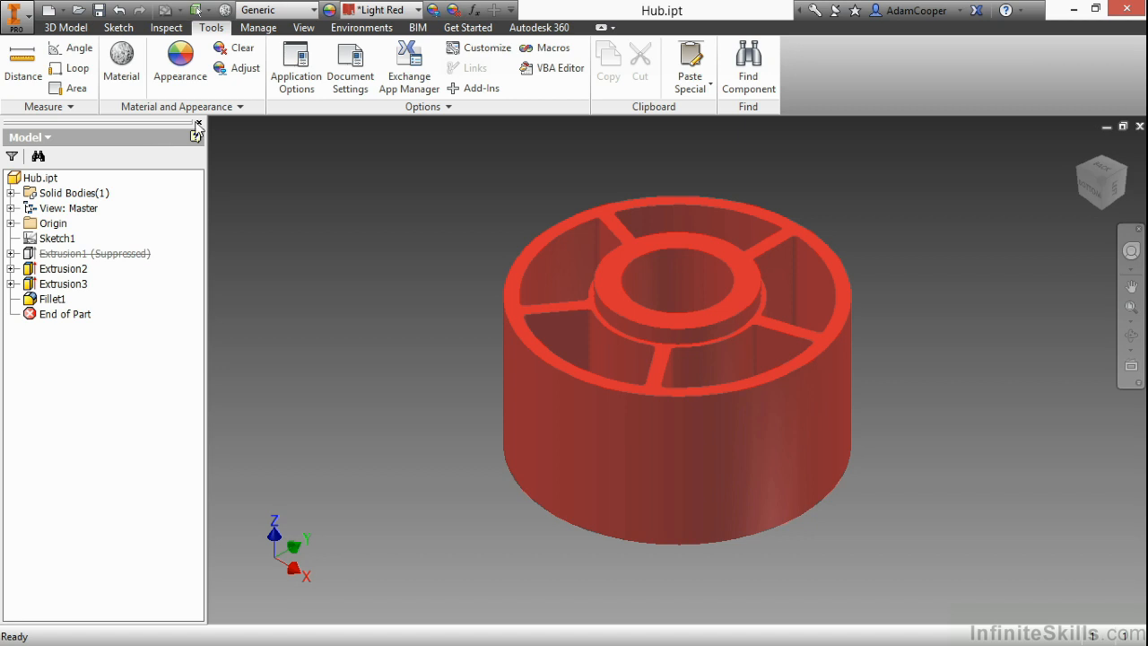
mouse_move(198, 125)
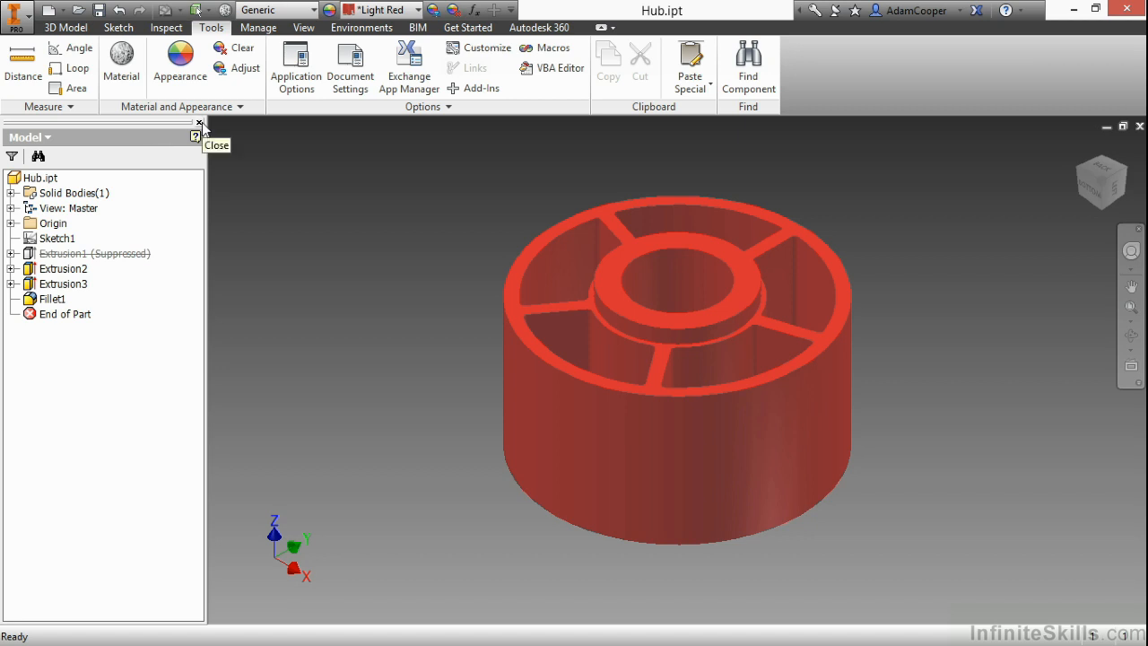
Step: Close the Model browser panel so only the Hub model is displayed
click(198, 124)
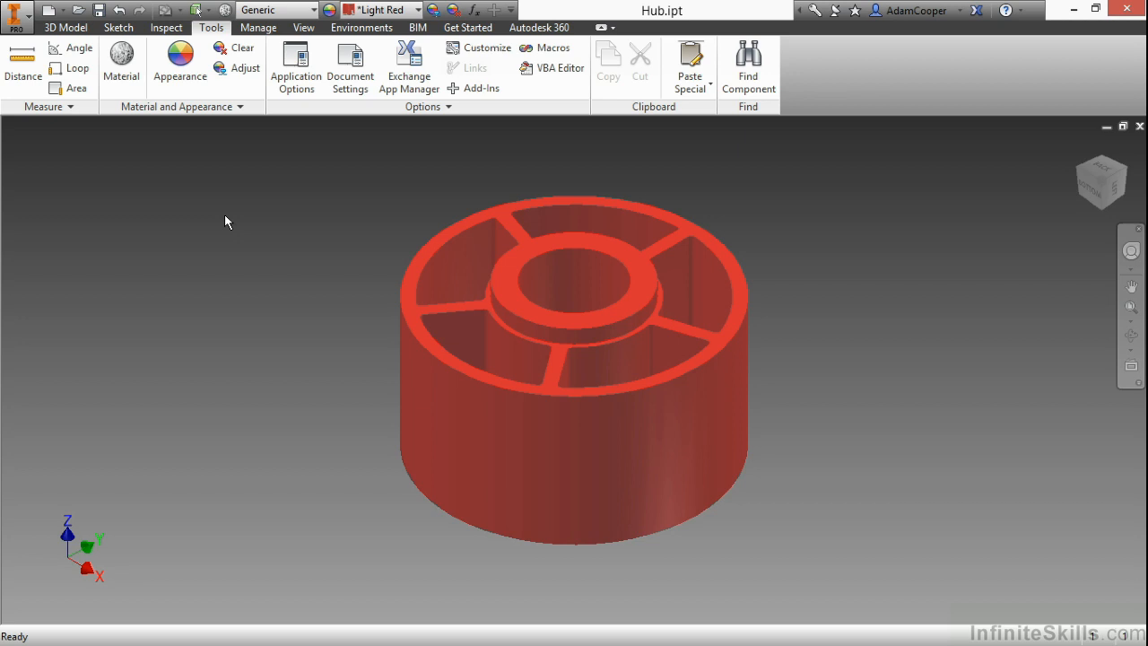
Step: Turn Browser back on under View > User Interface to restore the Hub model tree
click(303, 27)
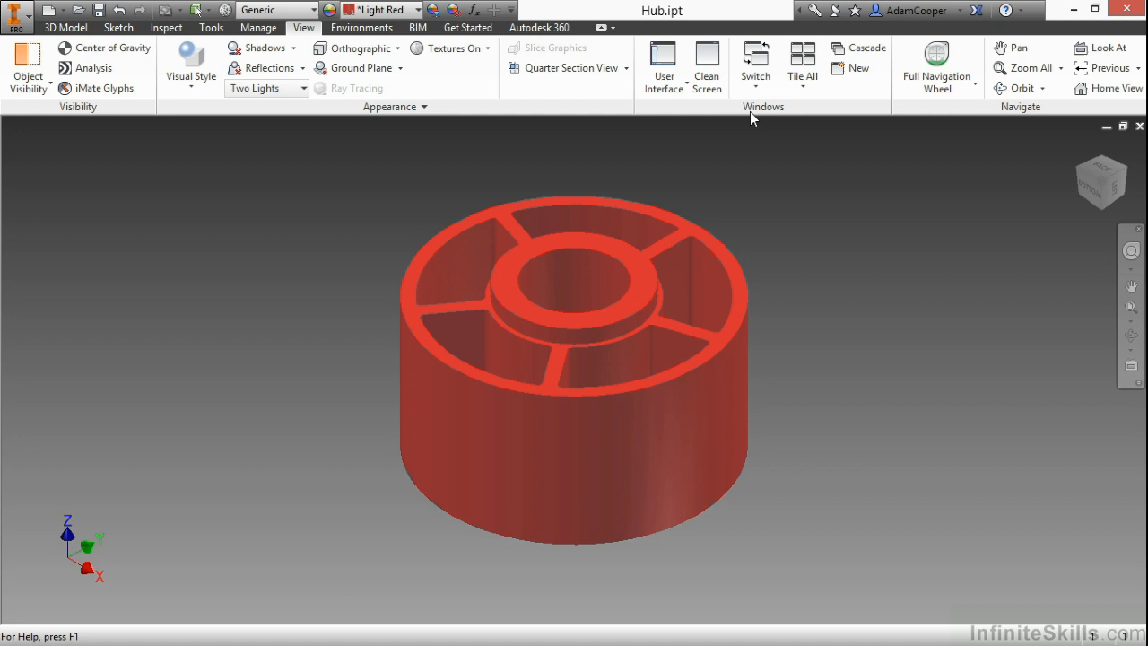
mouse_move(664, 67)
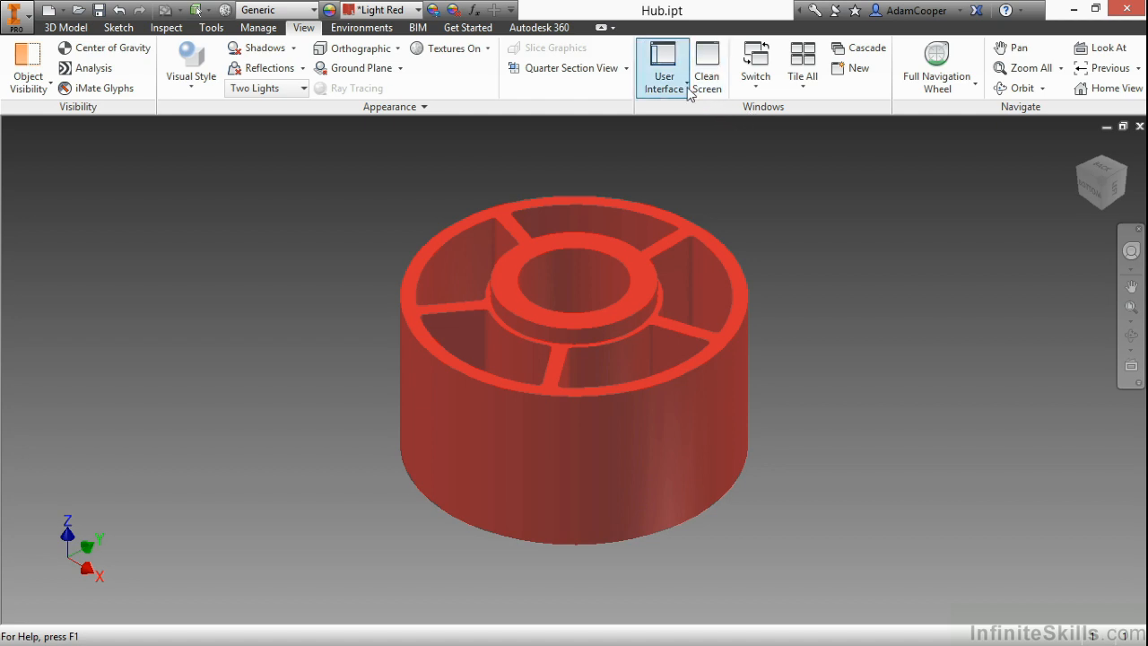
click(663, 68)
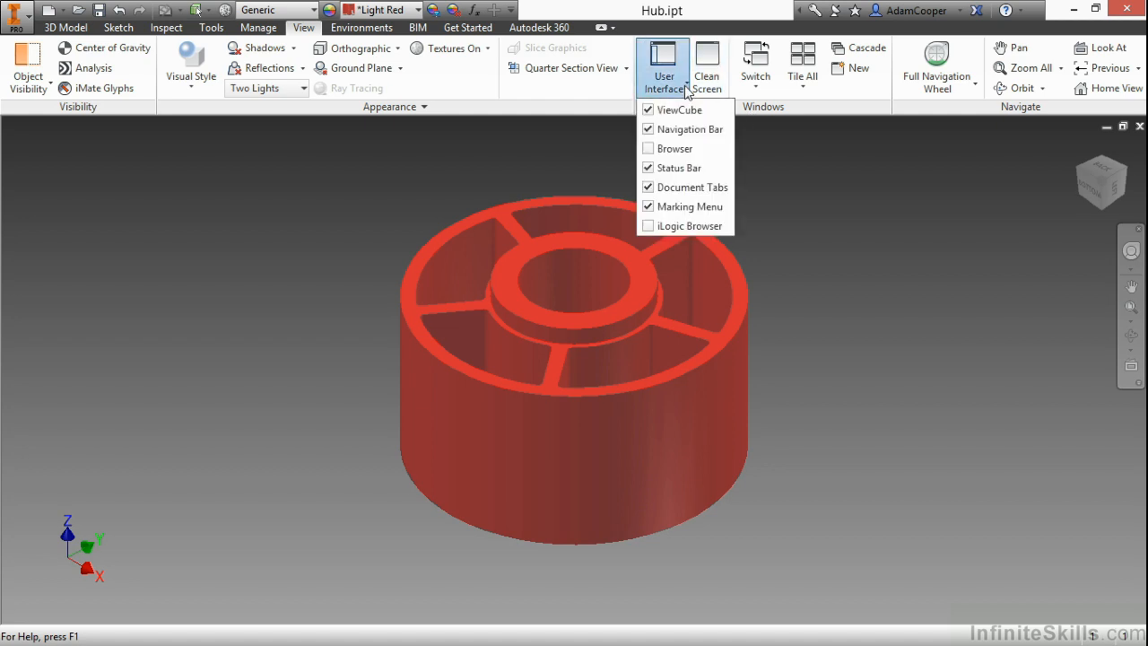
mouse_move(677, 148)
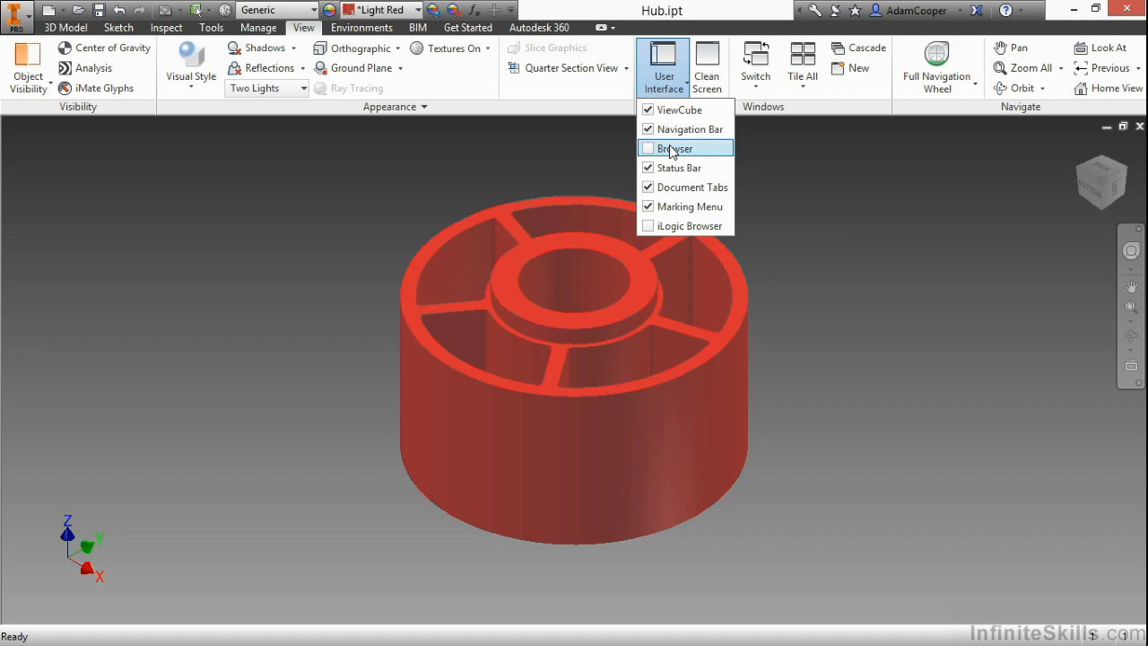
click(673, 148)
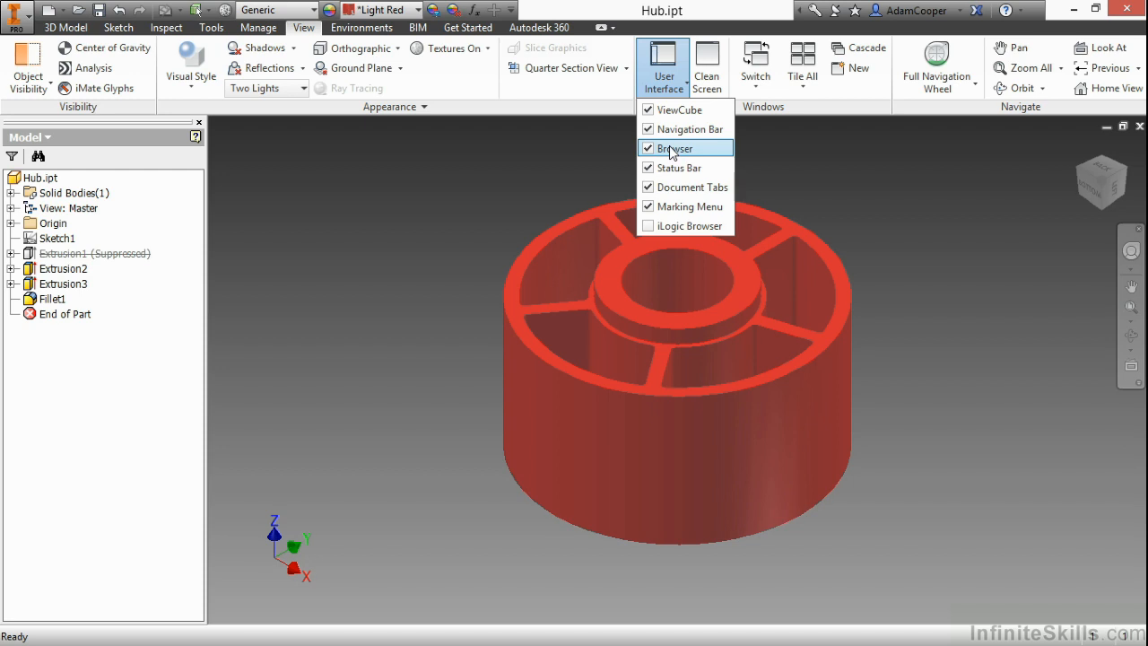
click(673, 148)
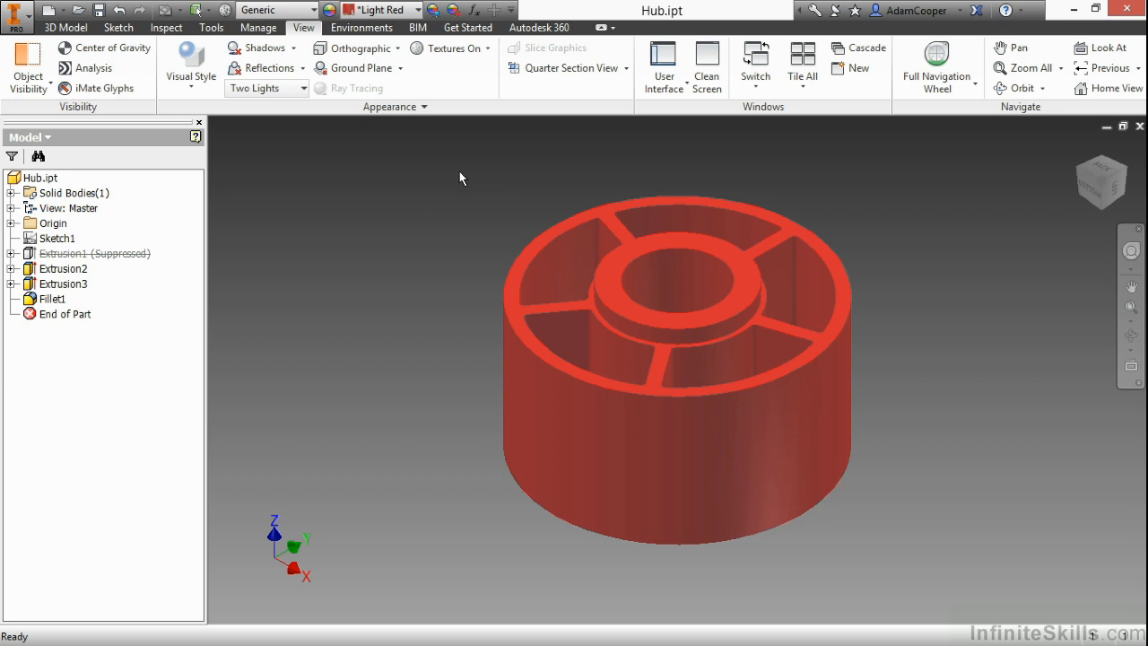
mouse_move(439, 156)
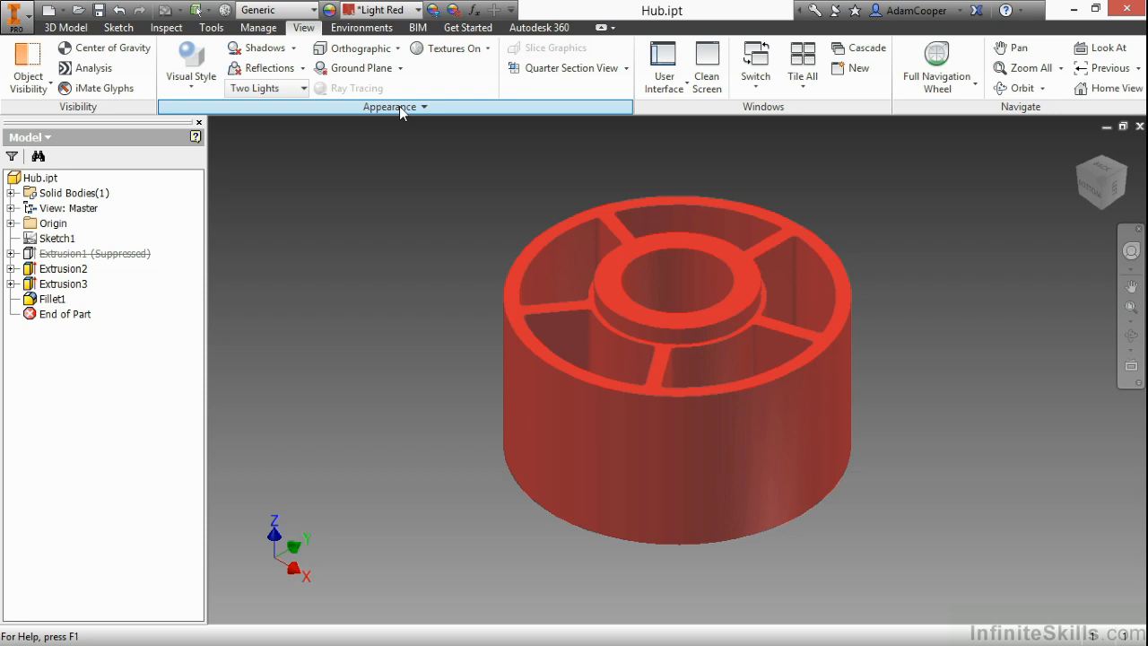
Step: Switch the ribbon to the 3D Model tab with Extrude, Revolve and Fillet
click(423, 106)
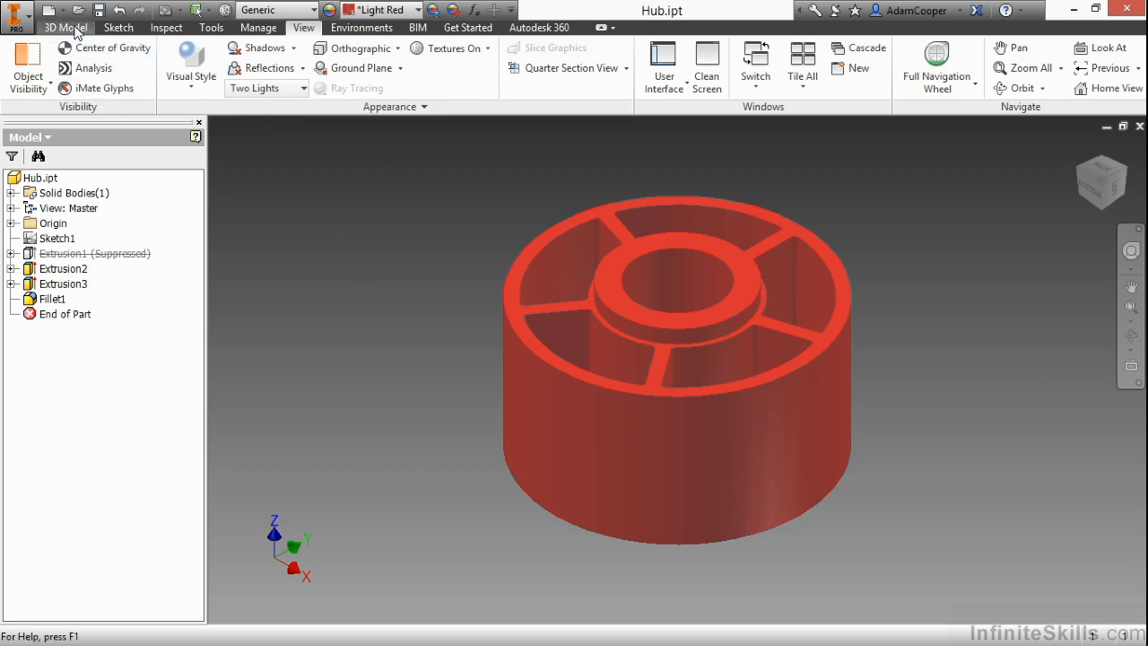
click(64, 27)
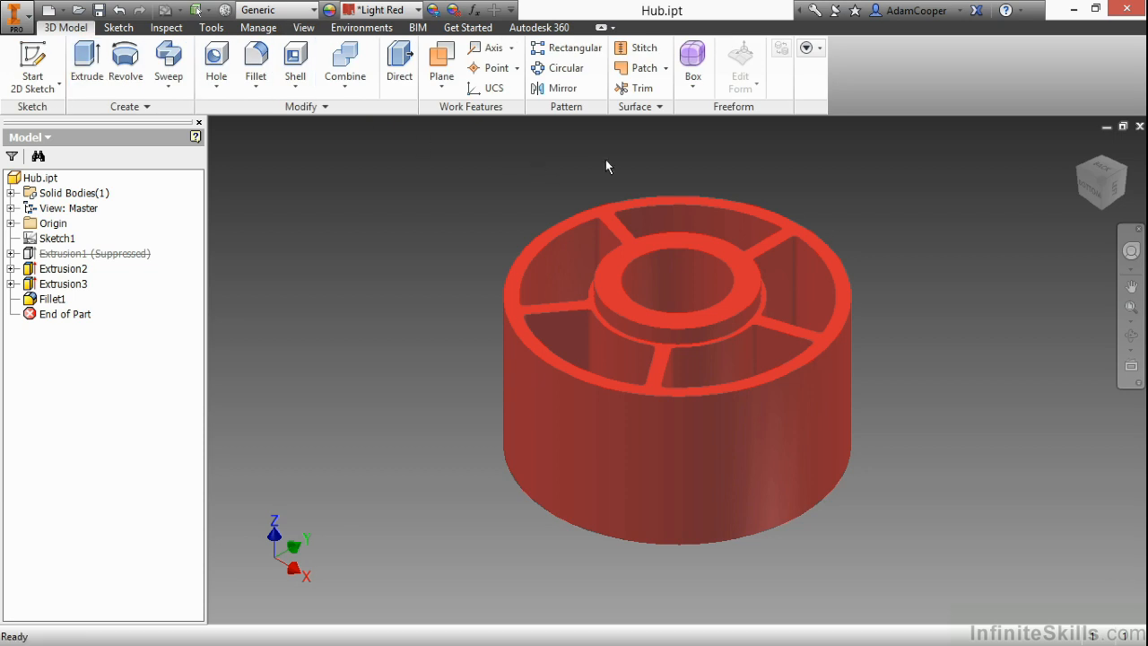
mouse_move(669, 152)
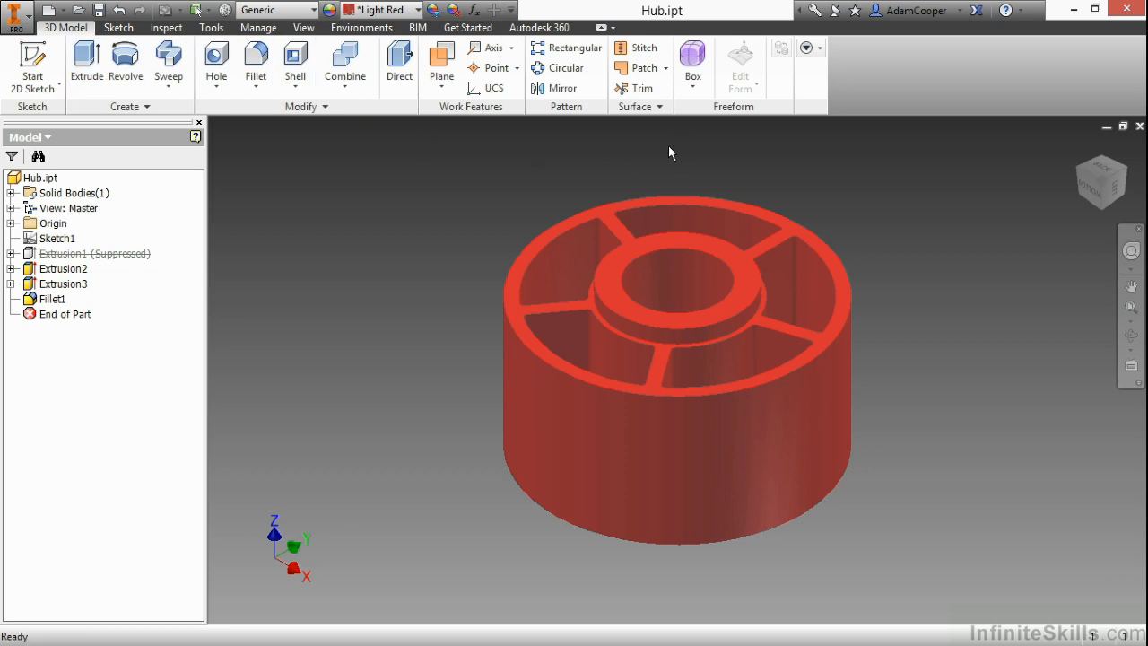
mouse_move(672, 148)
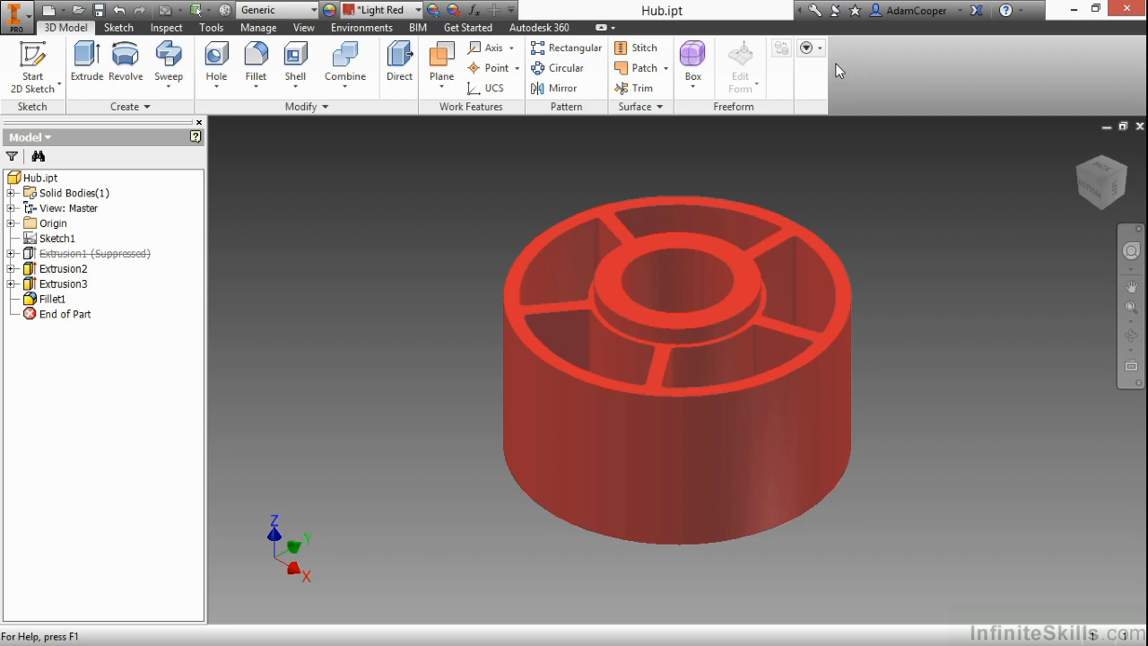
mouse_move(808, 49)
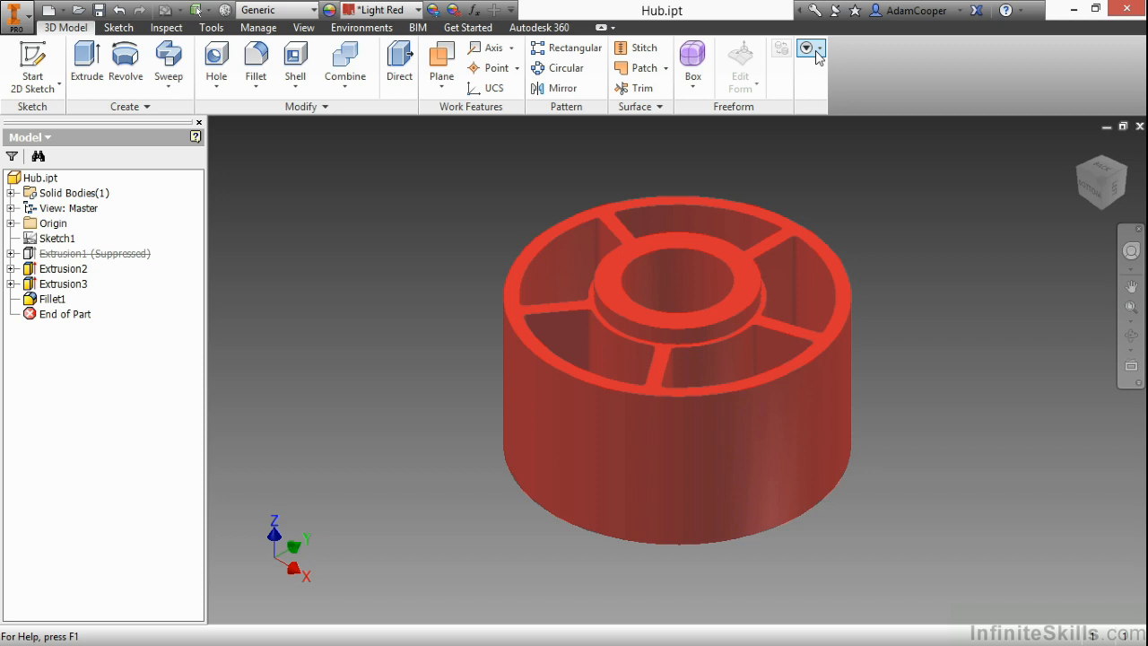
click(817, 48)
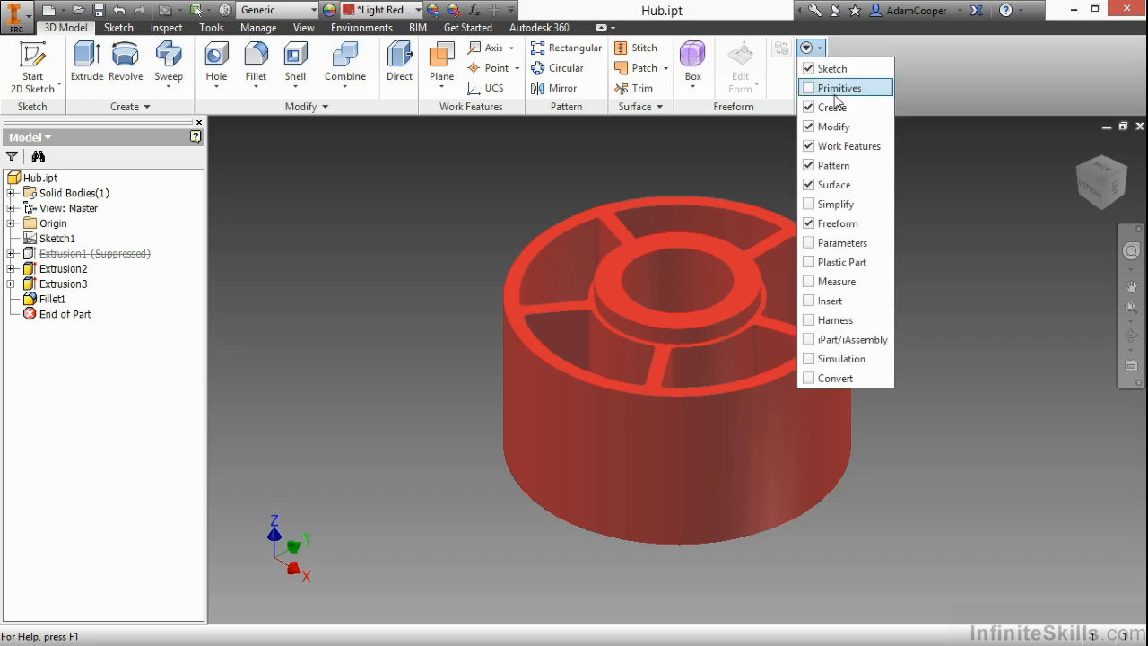
click(809, 261)
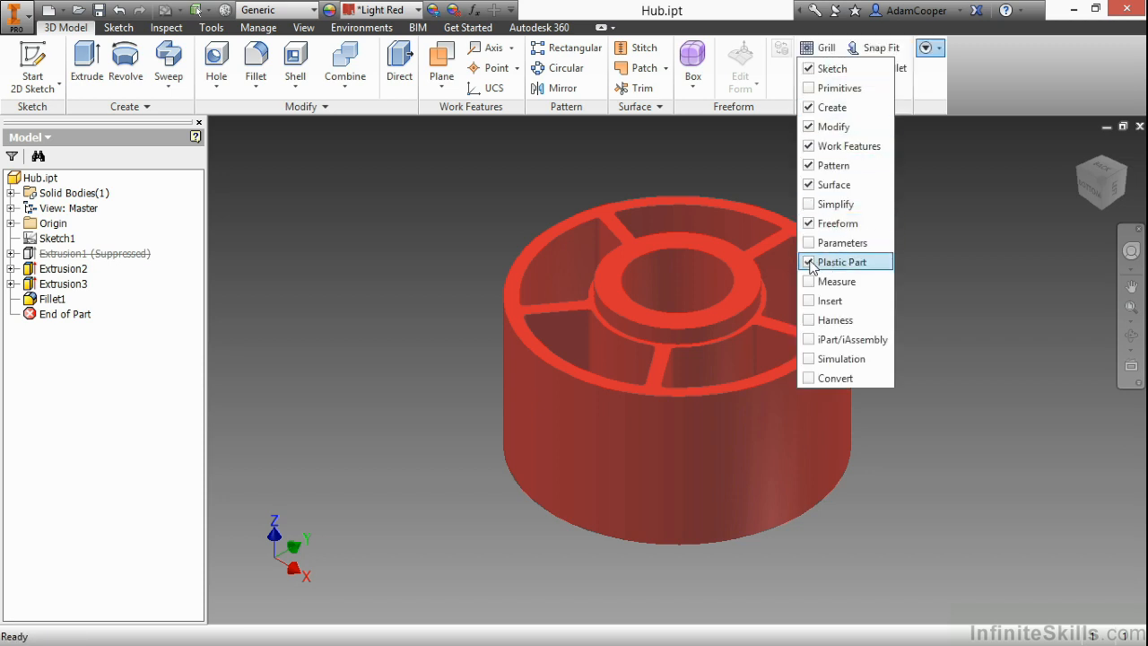
click(841, 261)
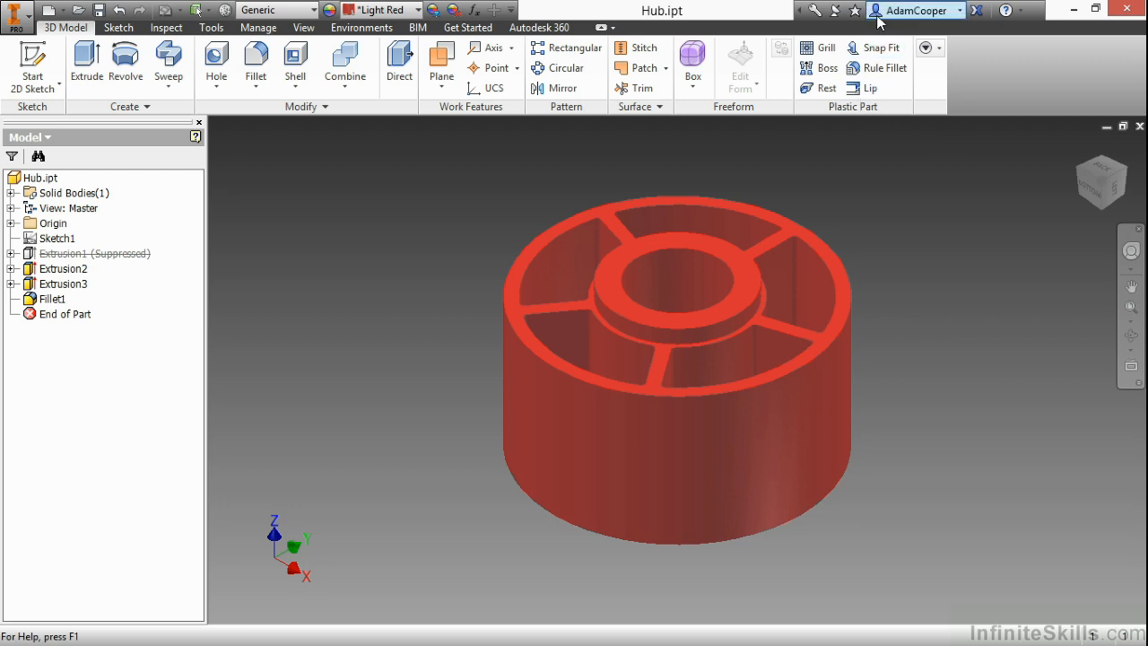
mouse_move(919, 79)
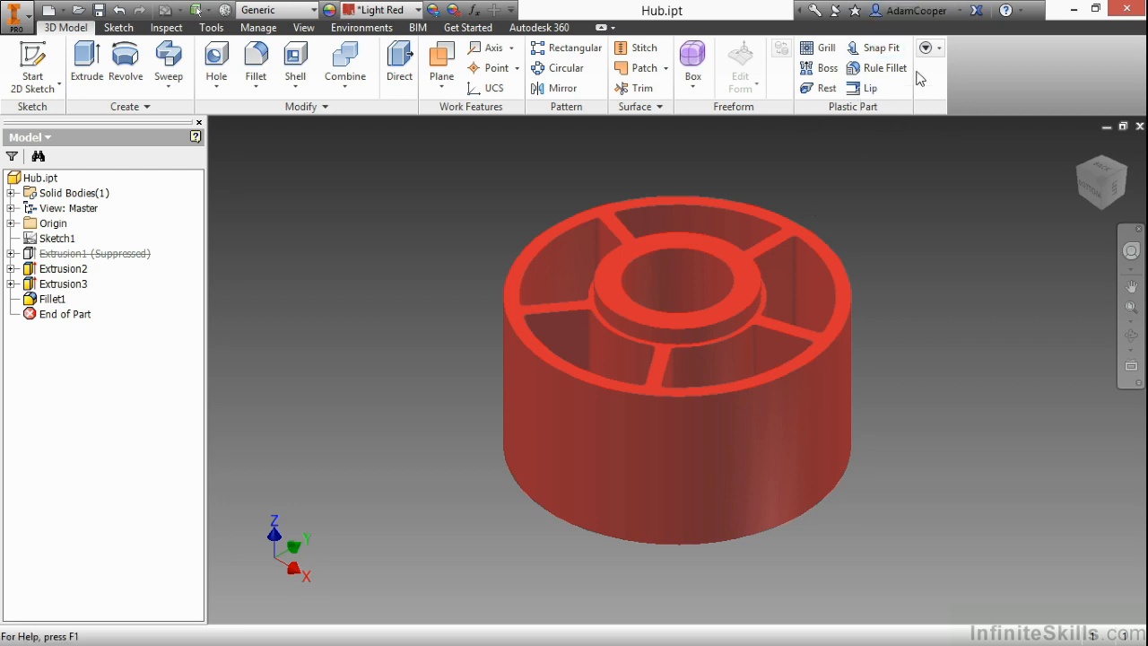
click(925, 48)
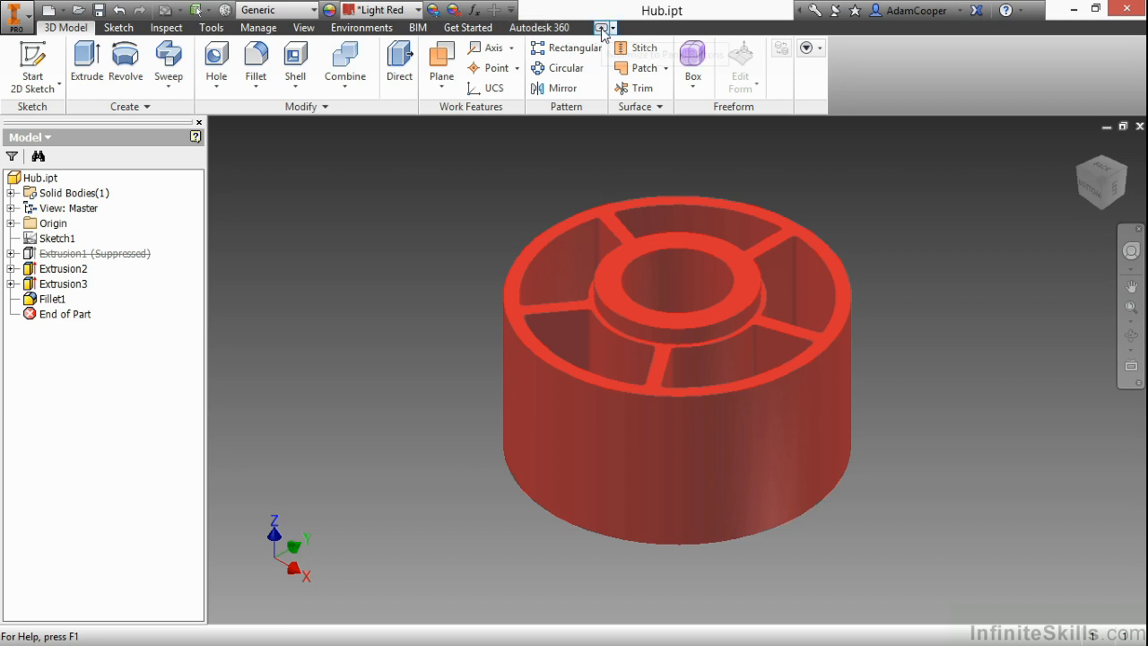
click(601, 28)
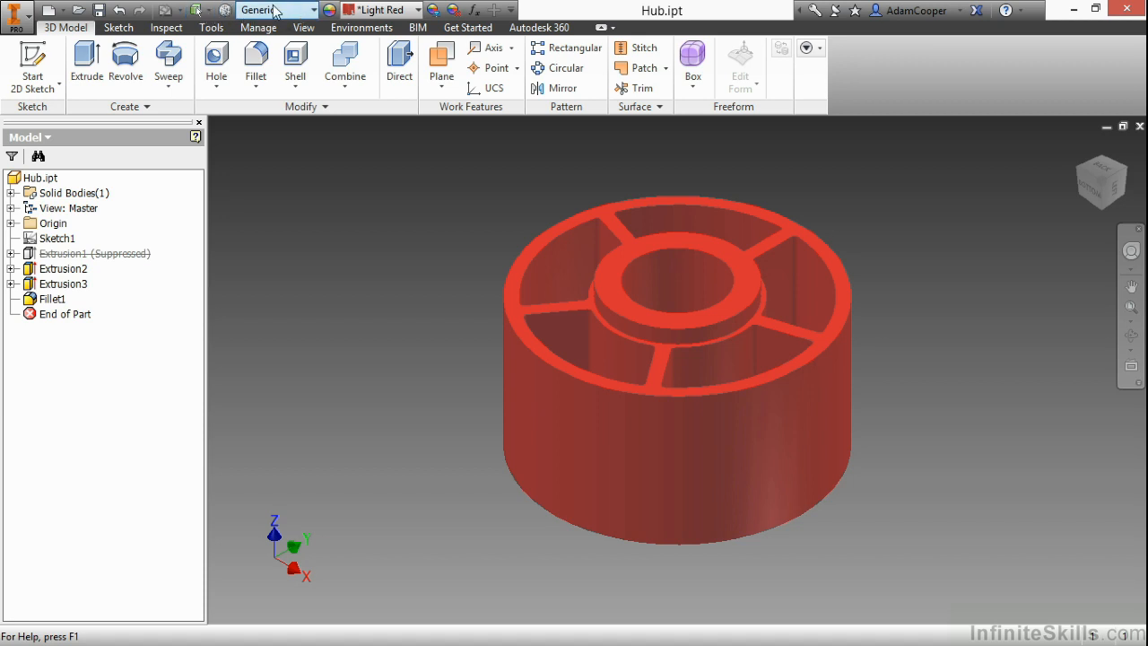
mouse_move(372, 23)
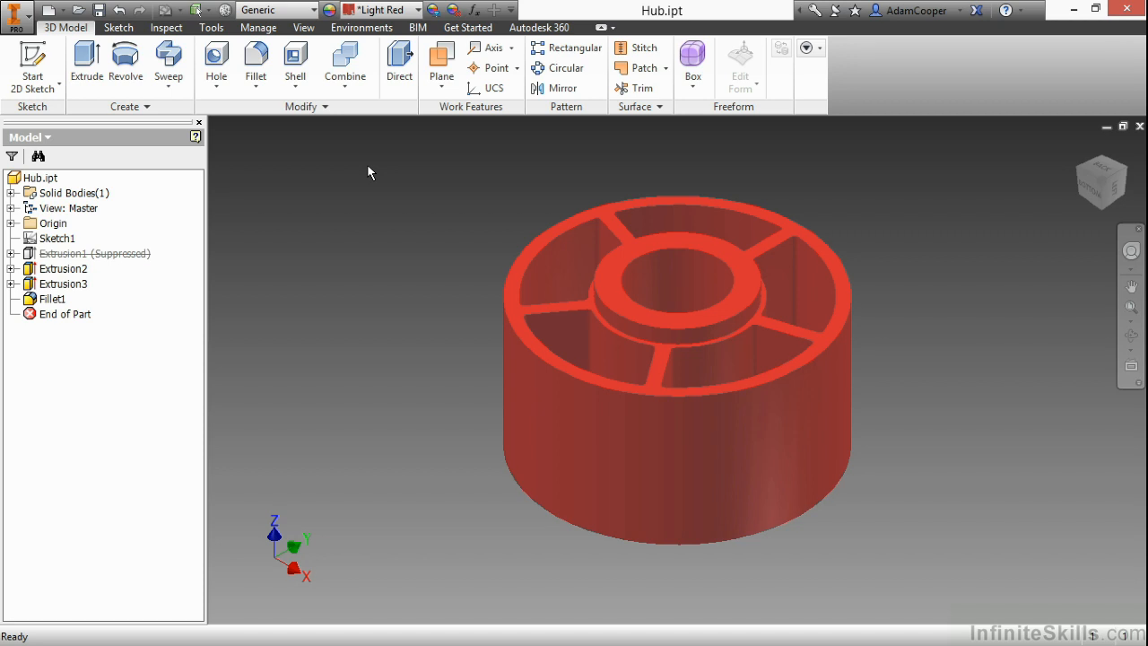
mouse_move(390, 136)
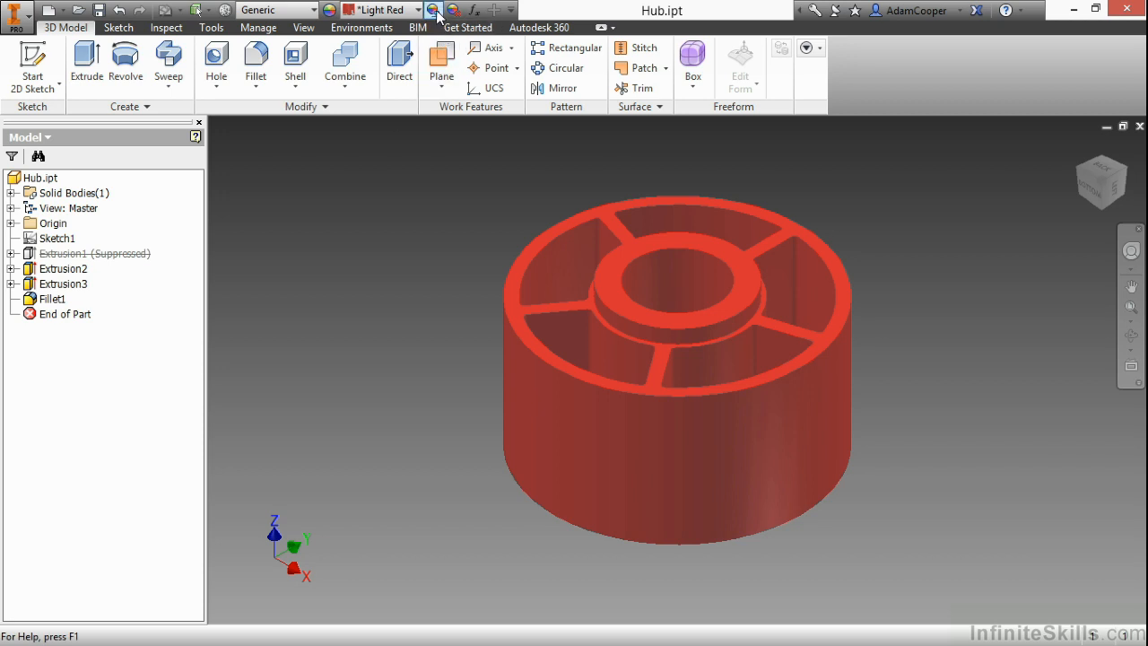
right_click(433, 10)
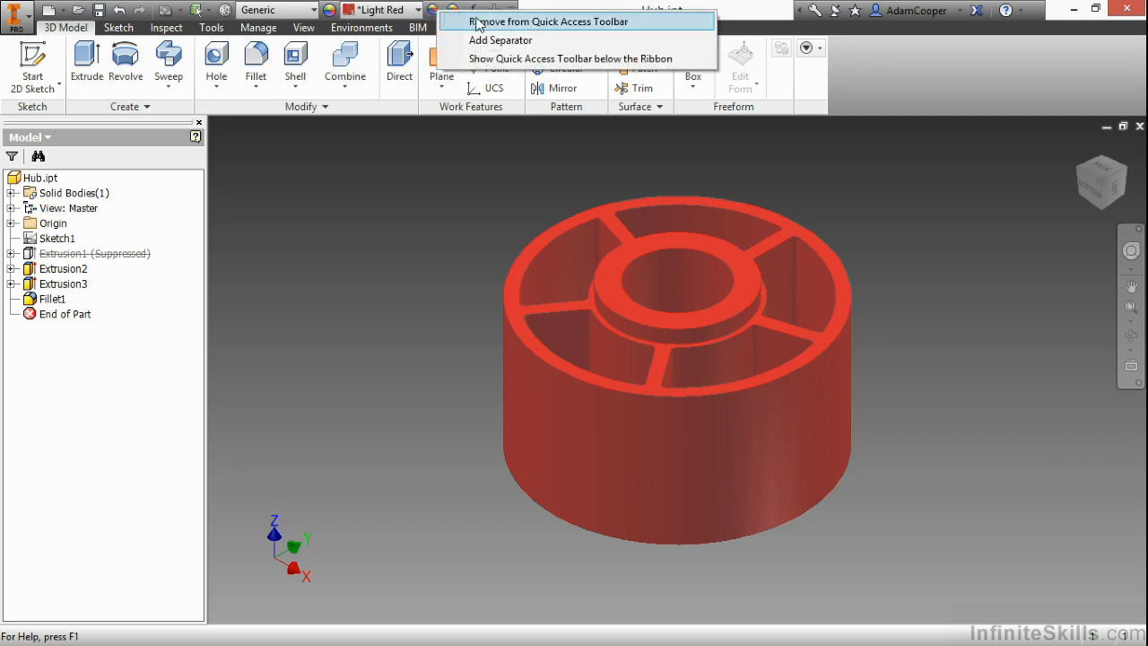
click(570, 58)
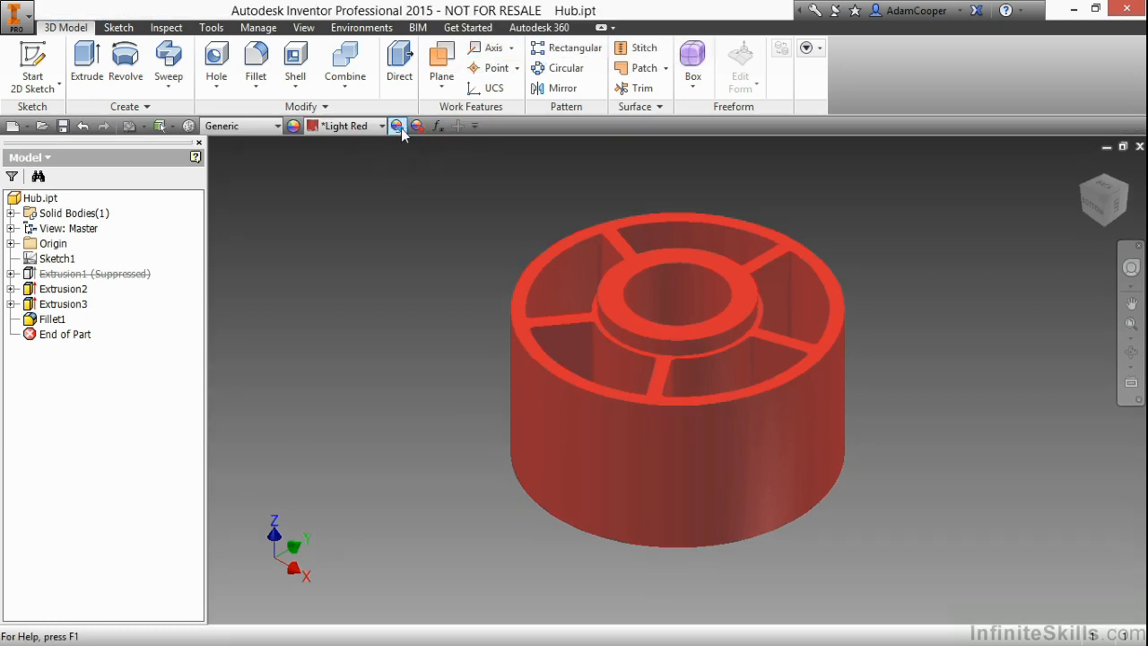
right_click(397, 125)
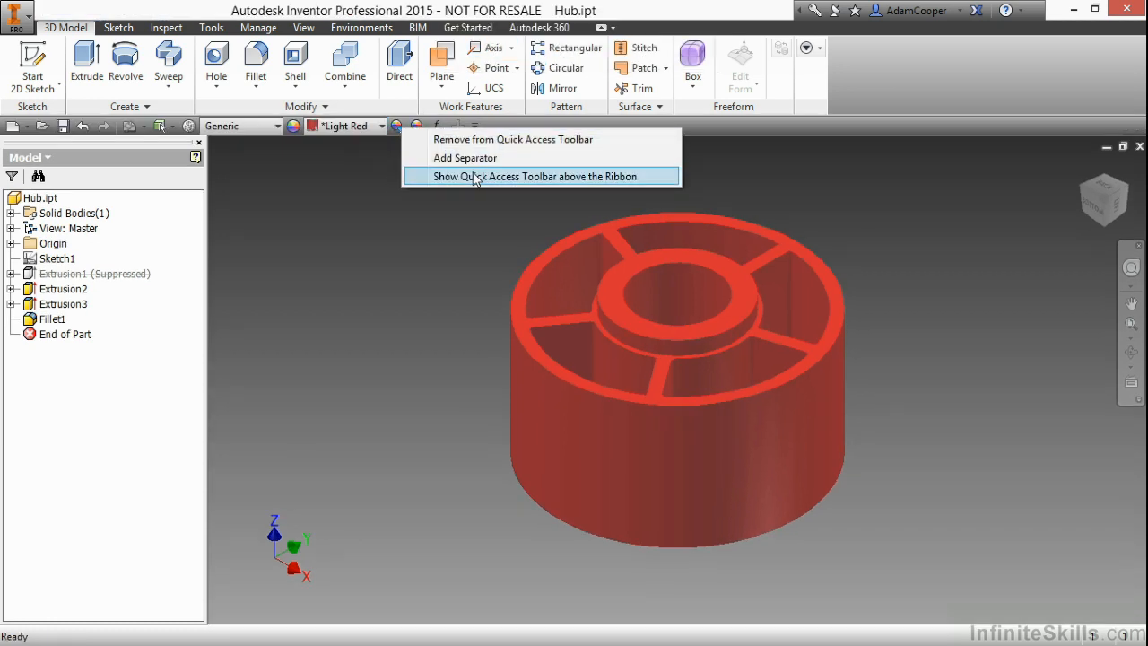
click(536, 176)
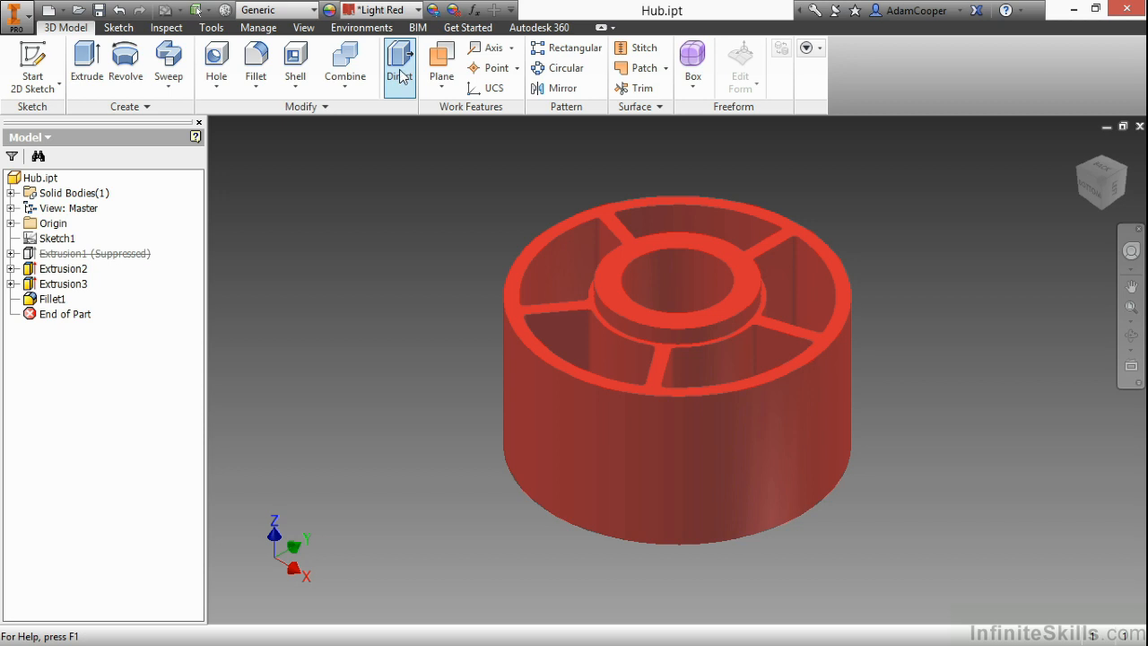
right_click(399, 67)
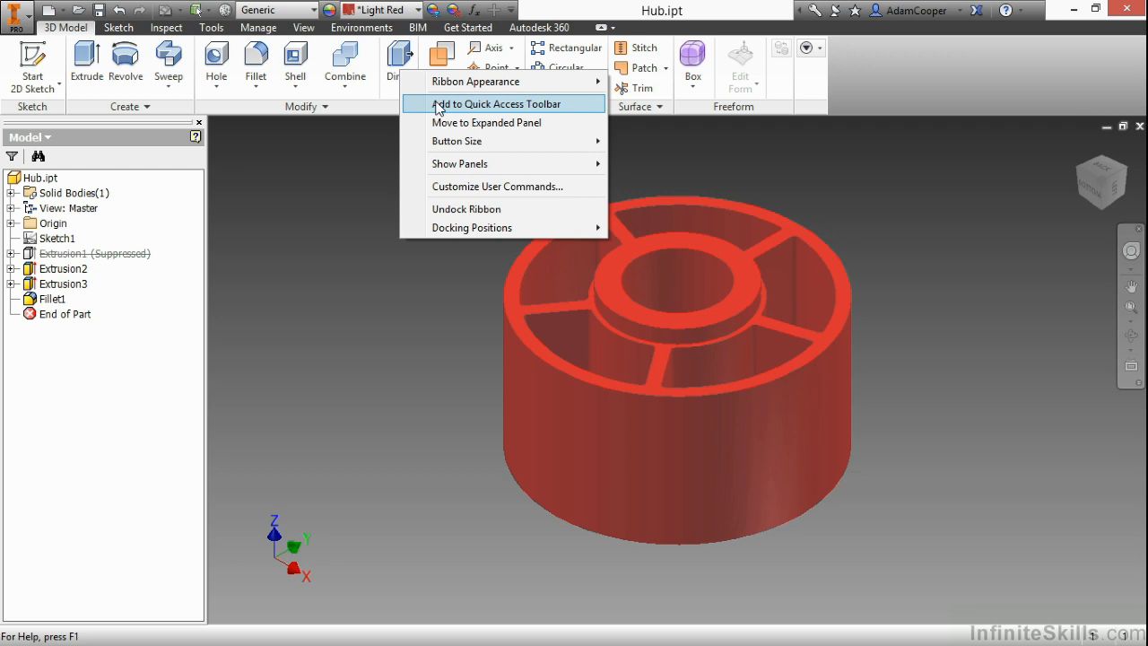
mouse_move(486, 122)
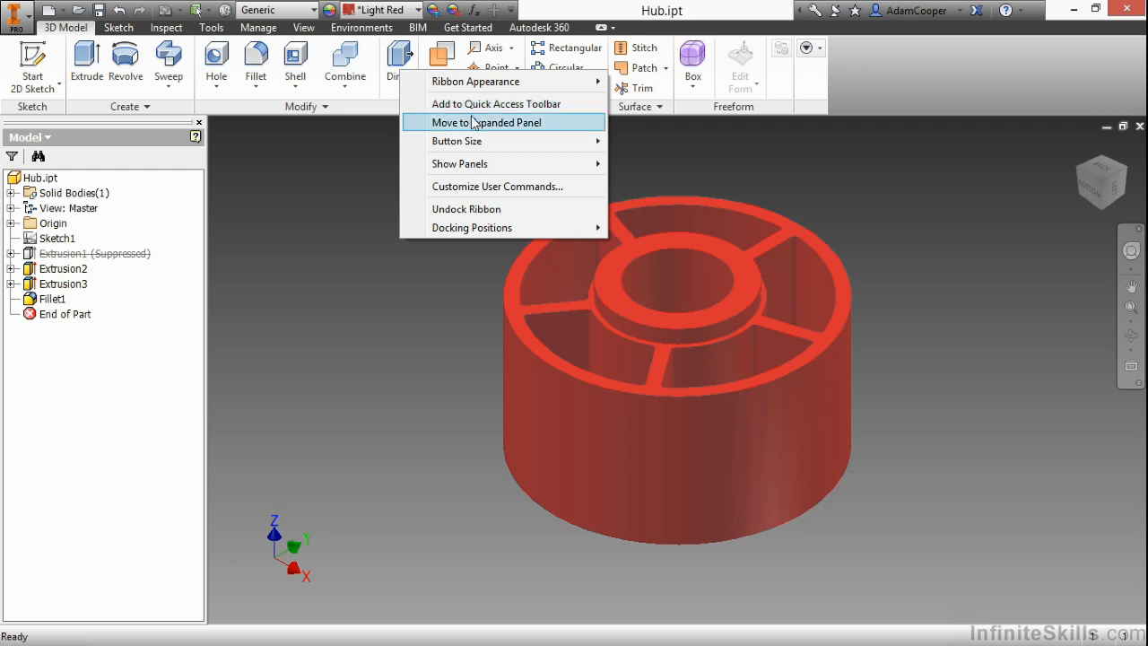
click(456, 141)
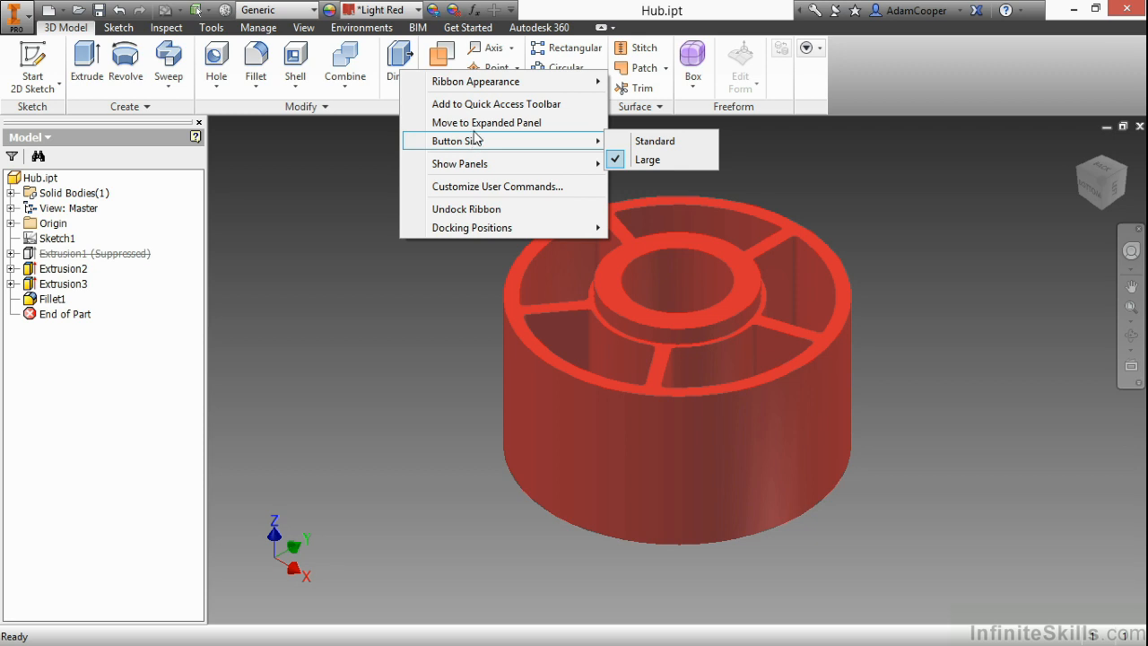
mouse_move(496, 103)
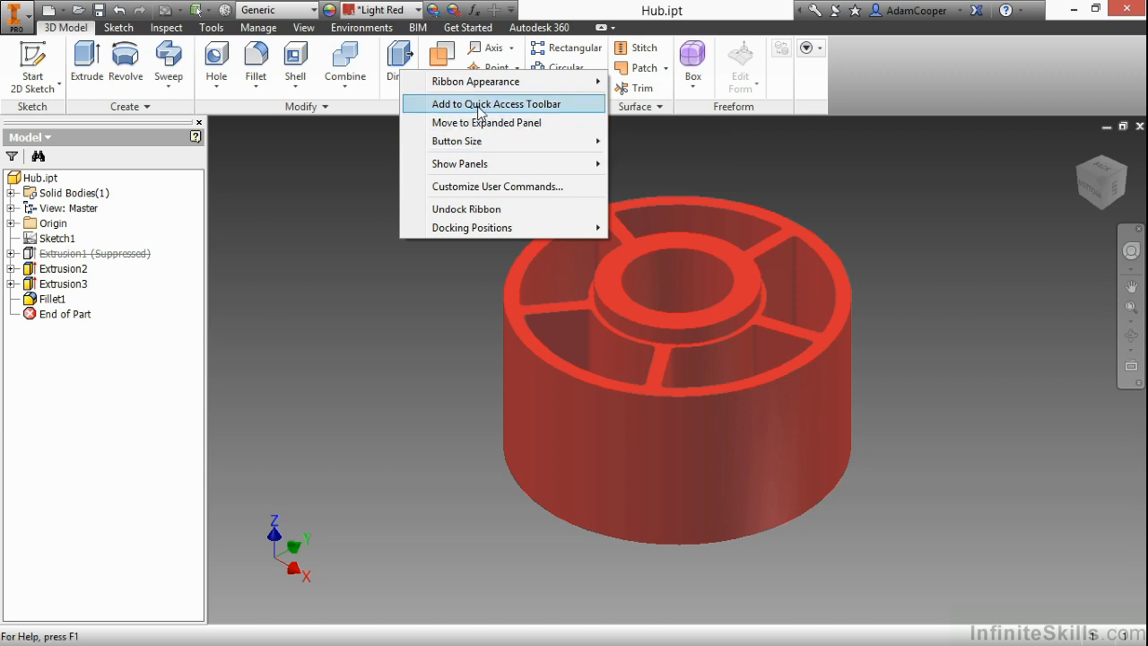
mouse_move(496, 103)
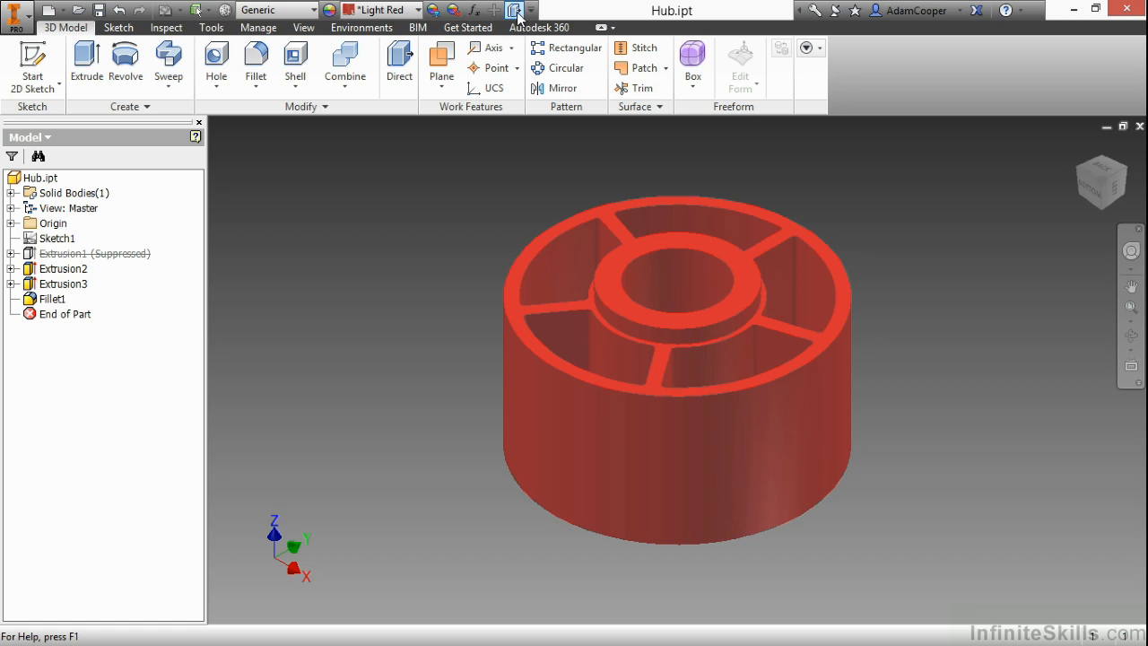
right_click(517, 10)
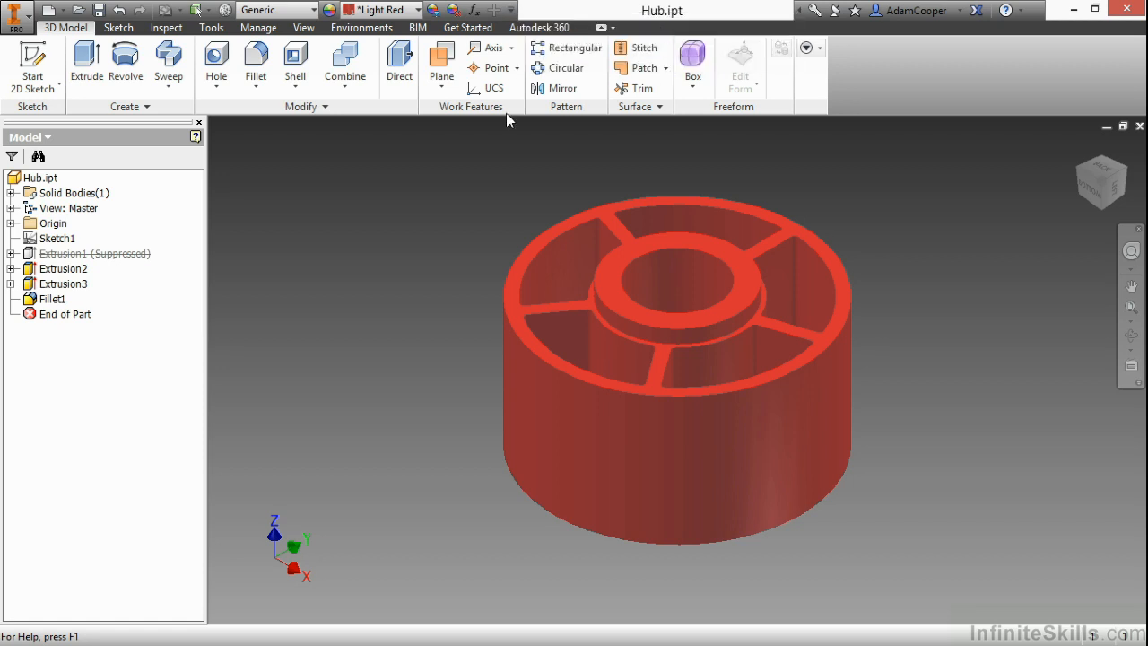
mouse_move(367, 208)
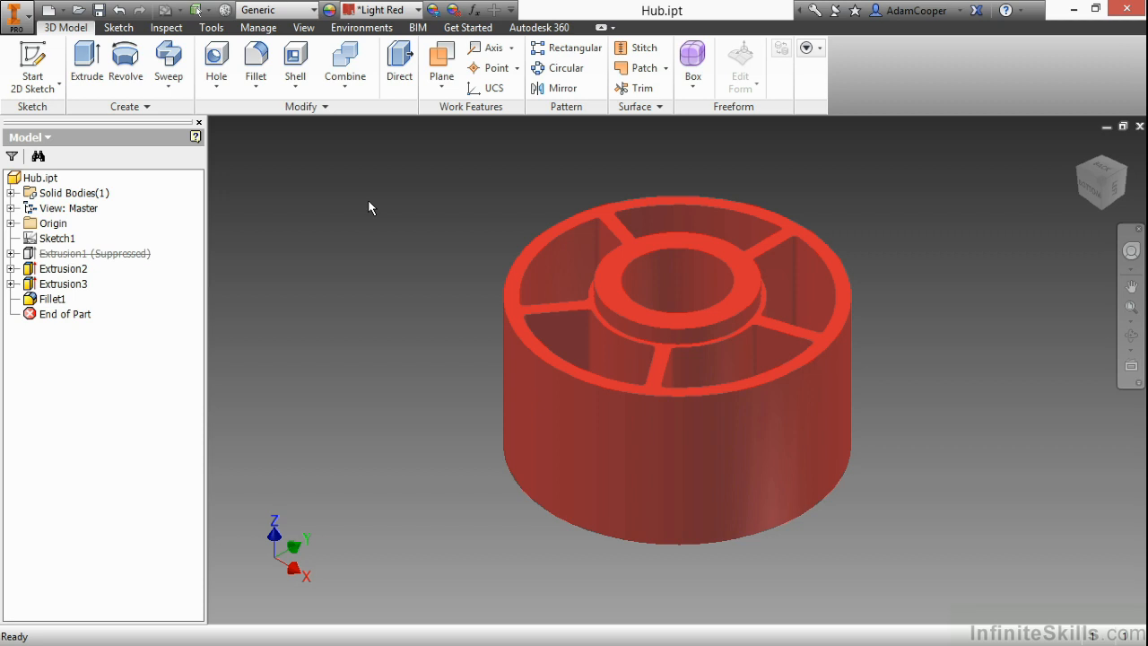
mouse_move(204, 171)
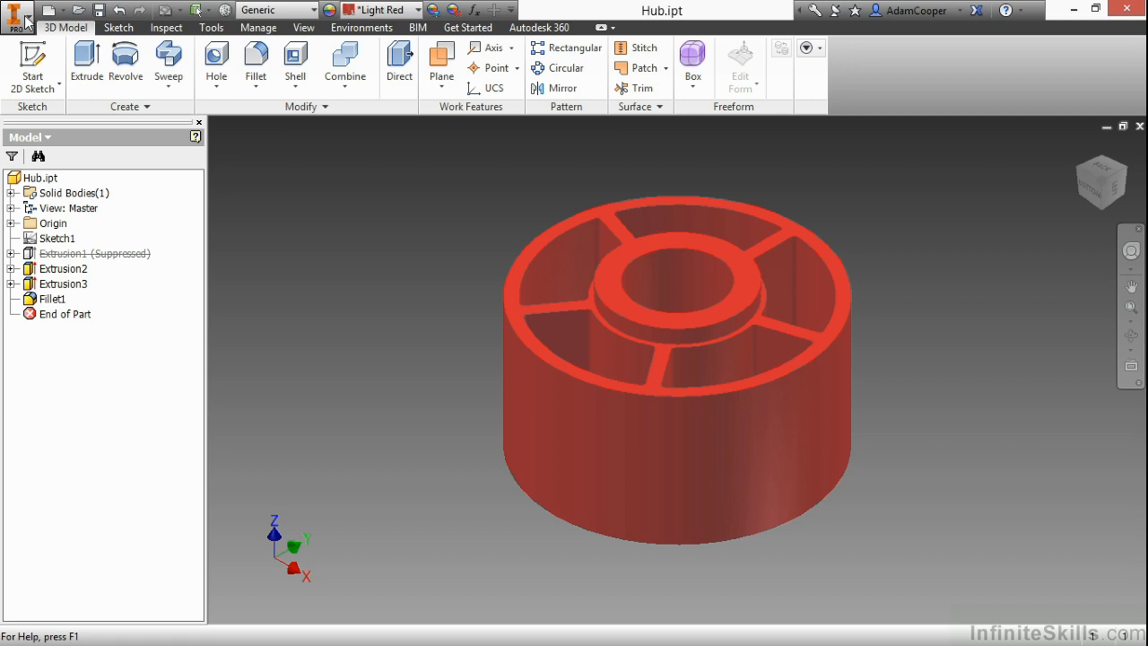
Step: Open the Inventor application menu listing recent documents and file commands
click(17, 16)
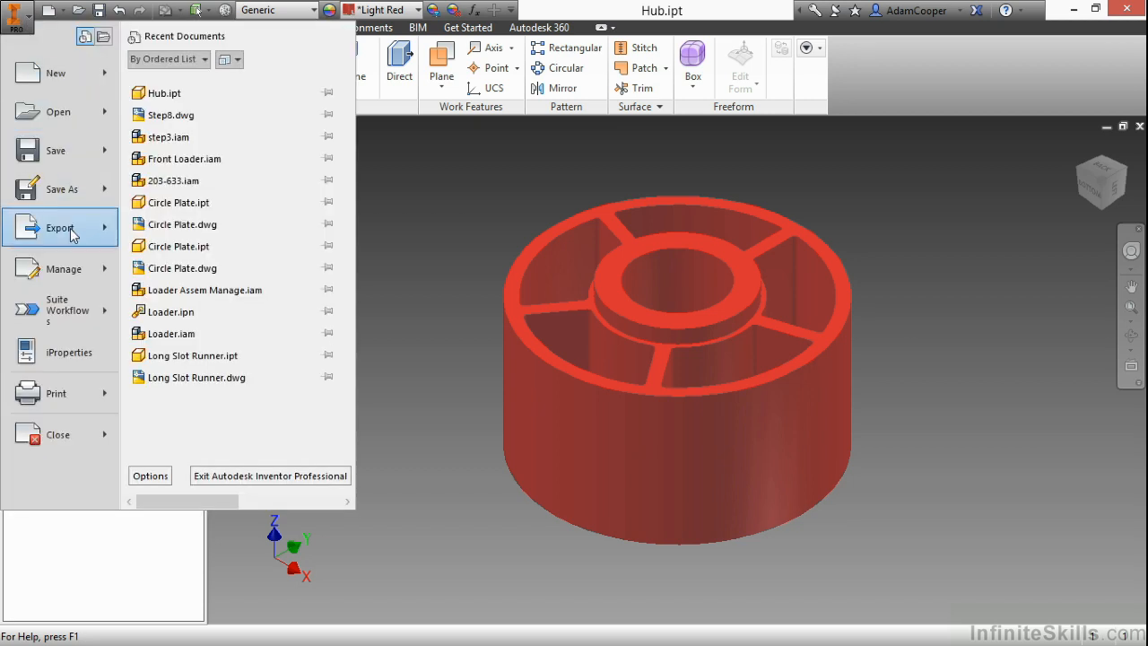
mouse_move(59, 111)
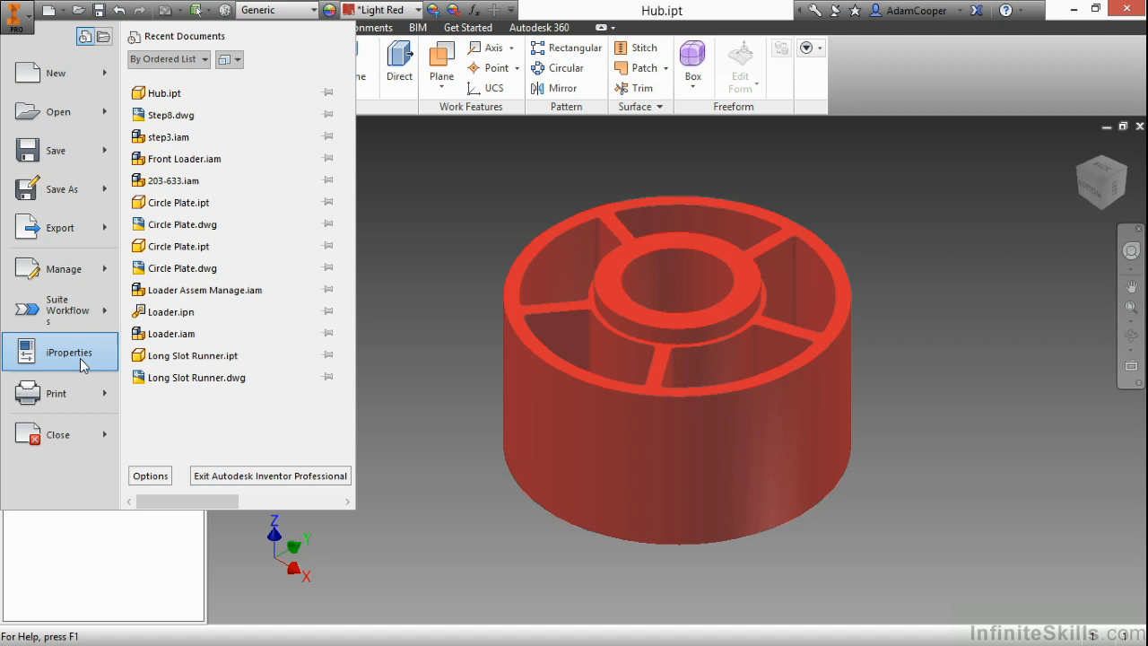
mouse_move(157, 458)
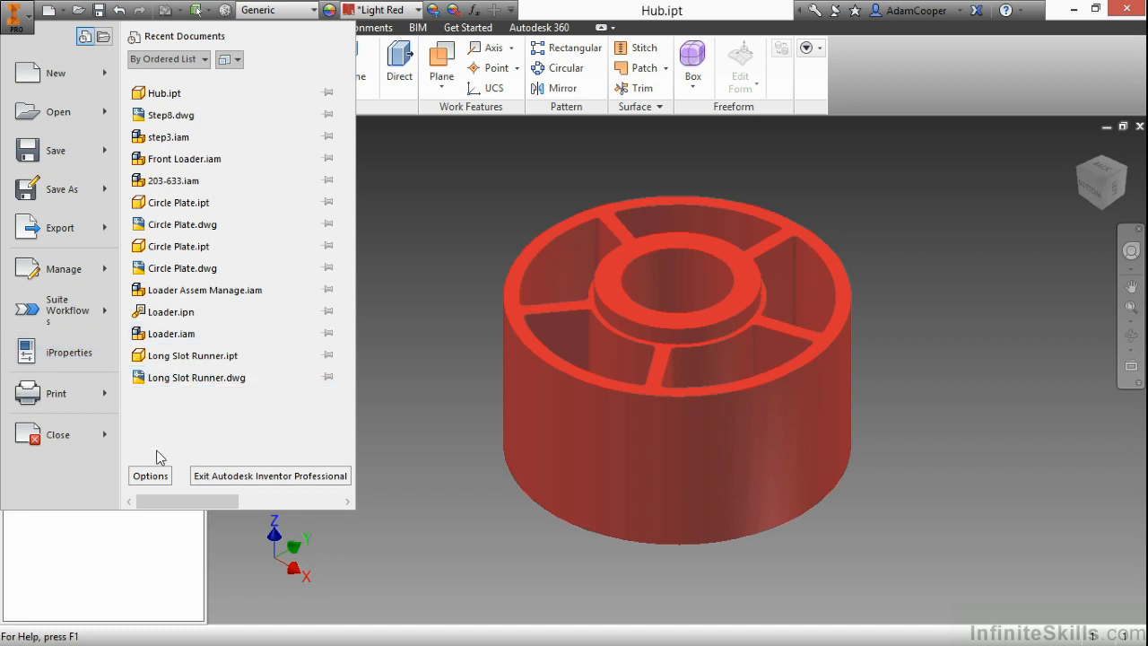
Step: In Options > General, enable command prompting and physical-property updates on save for parts and assemblies
click(150, 475)
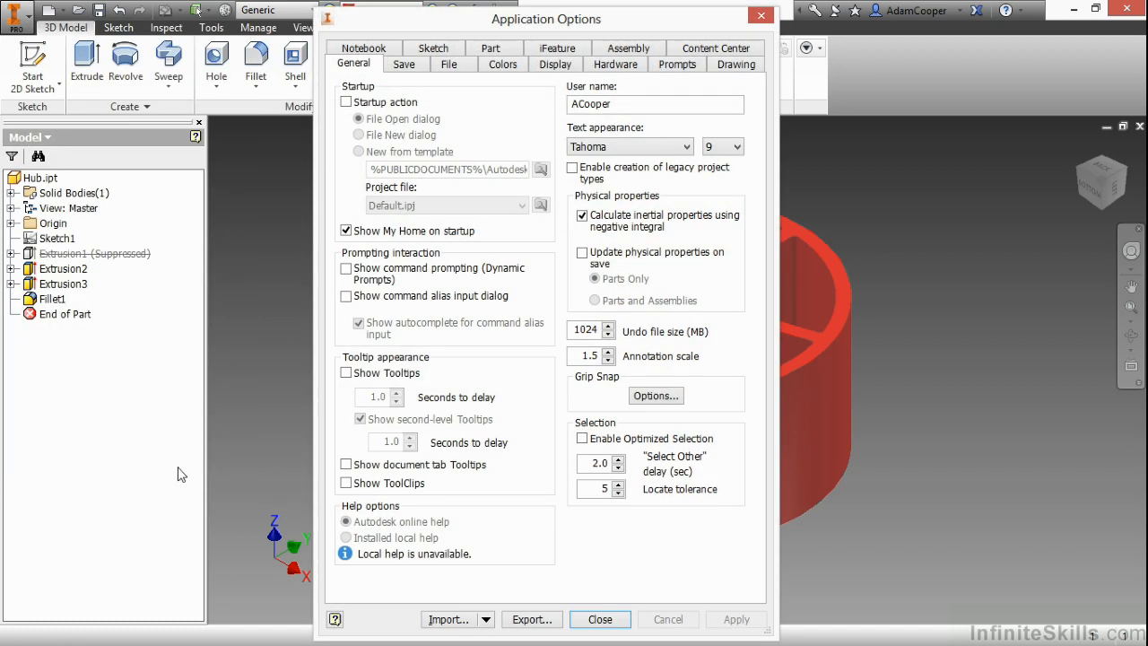
mouse_move(254, 308)
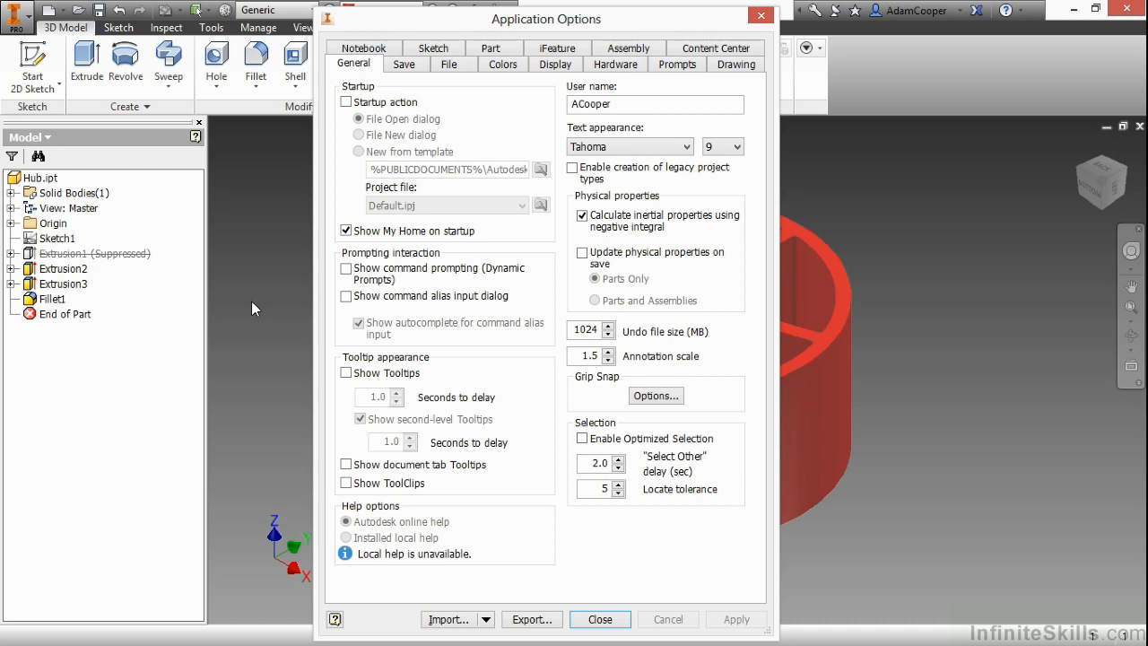
mouse_move(233, 314)
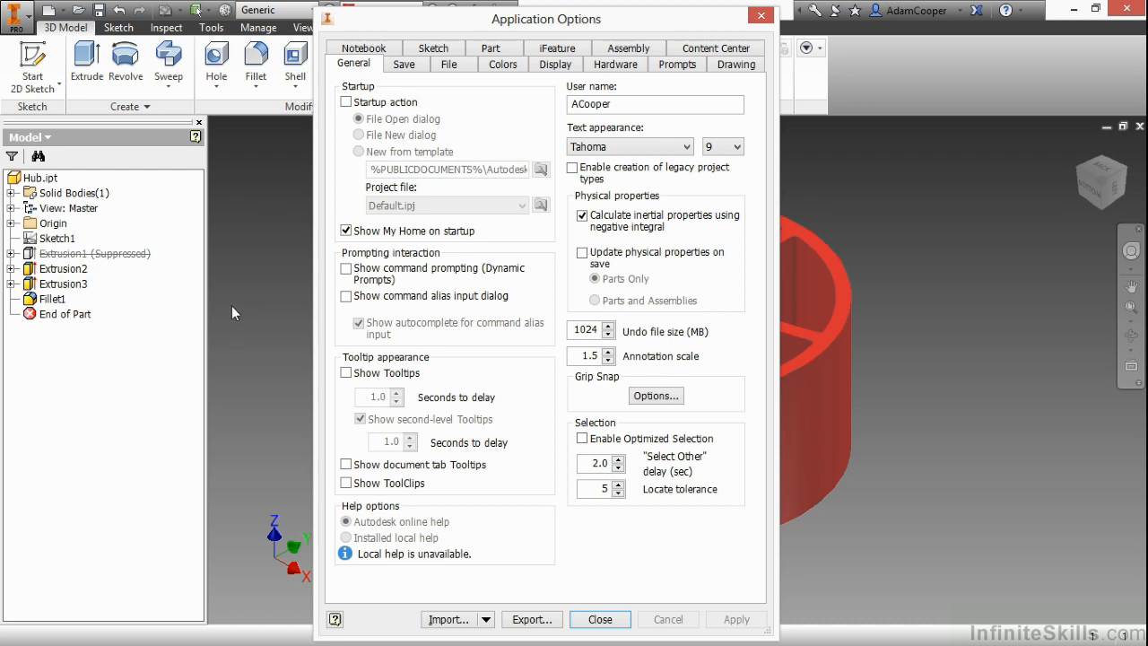
mouse_move(339, 410)
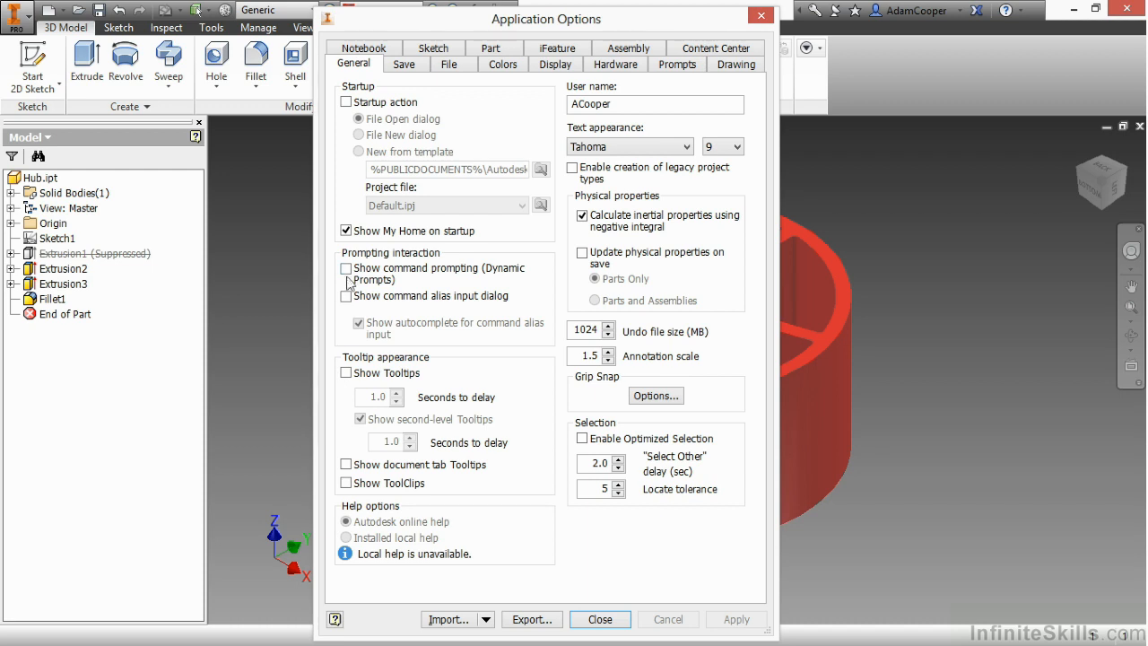
click(346, 269)
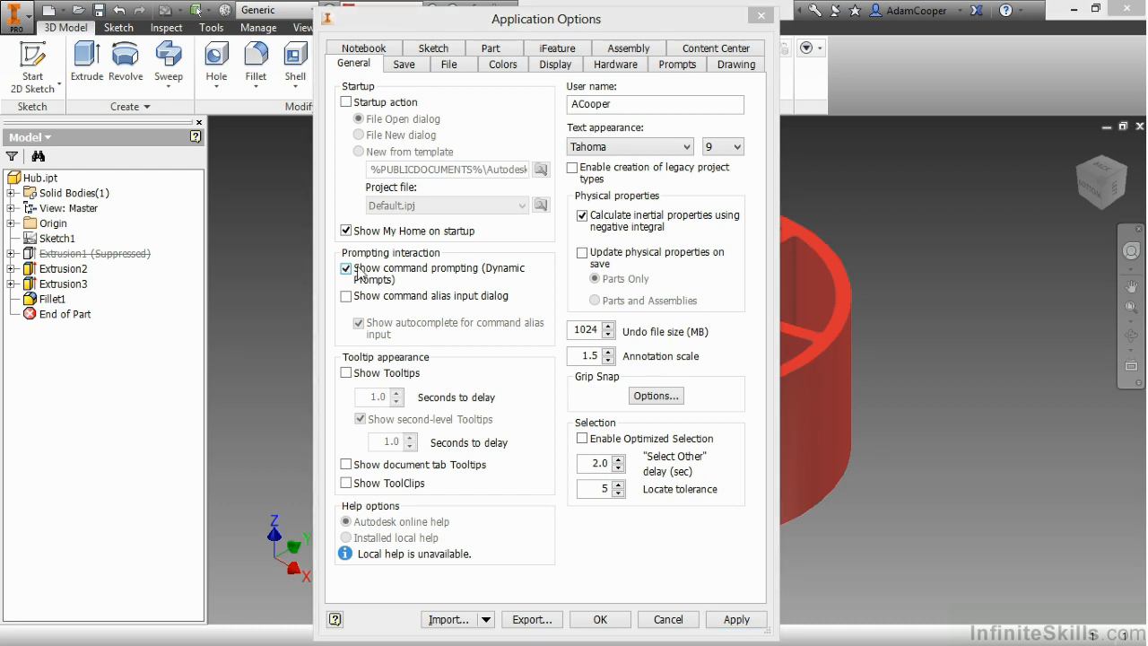
click(655, 104)
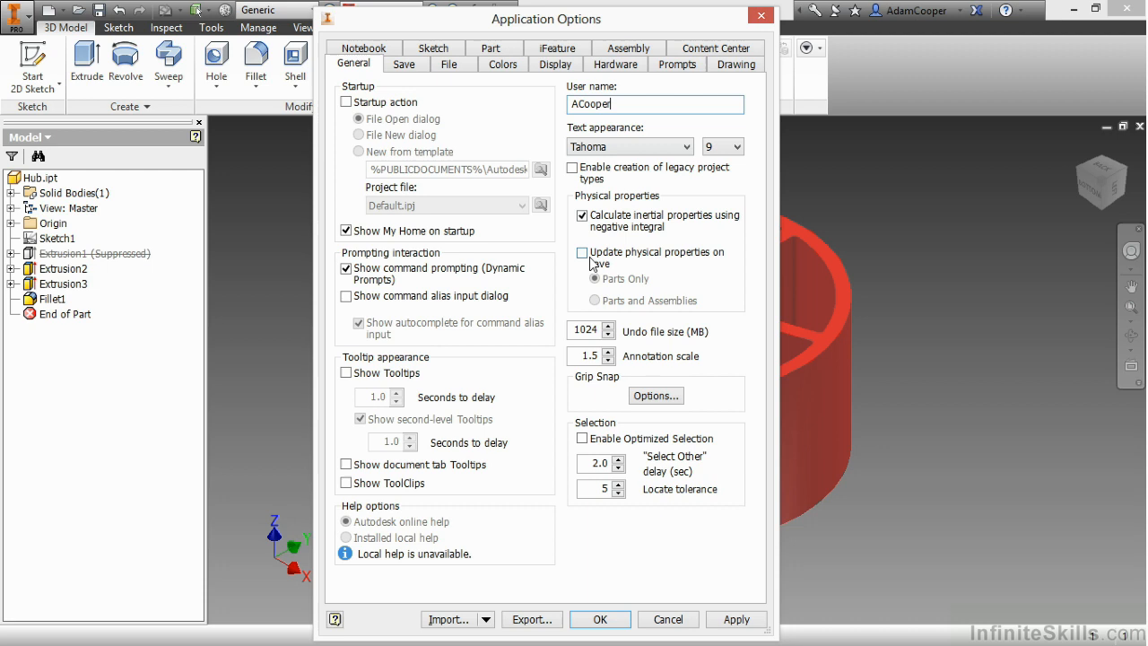
click(582, 252)
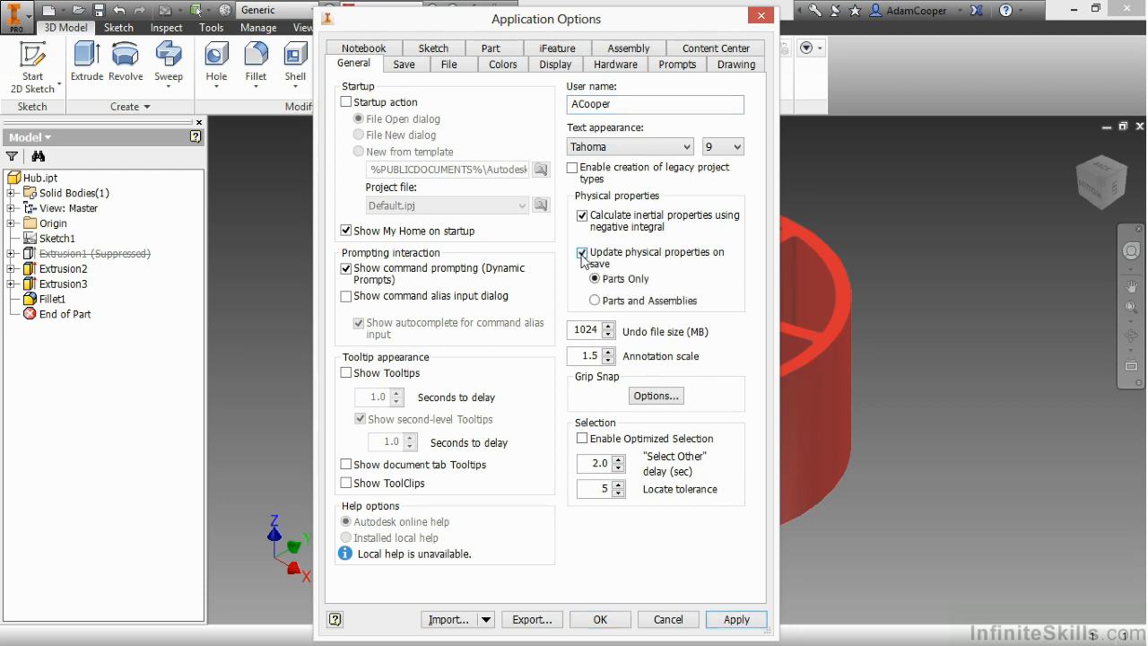
click(594, 301)
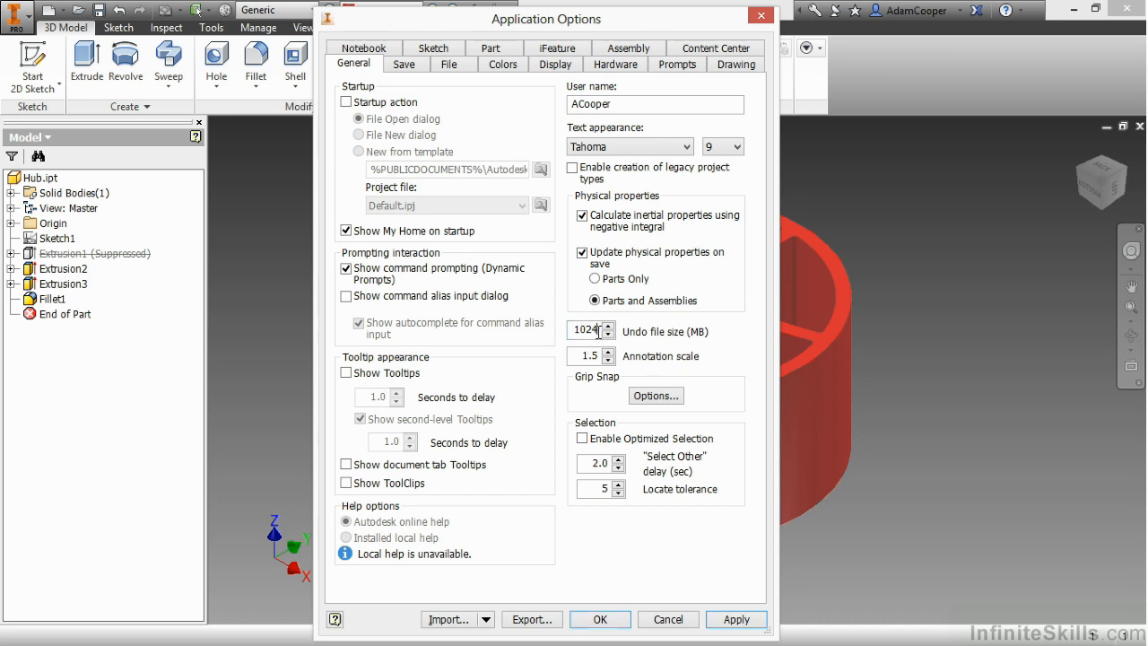
triple_click(587, 331)
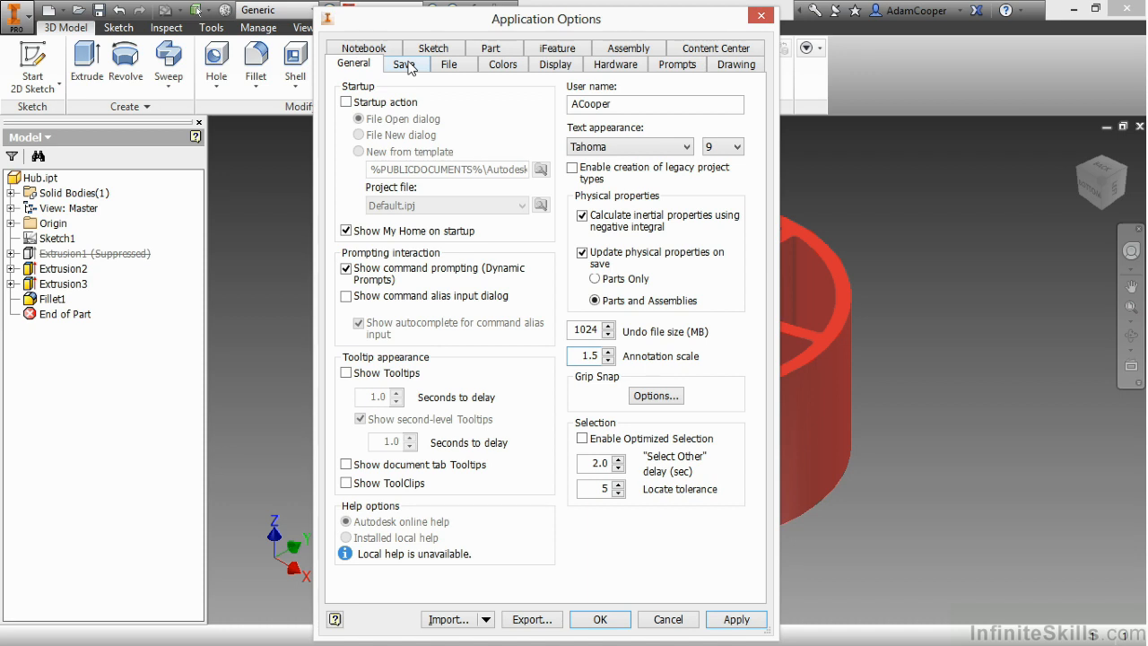
mouse_move(502, 64)
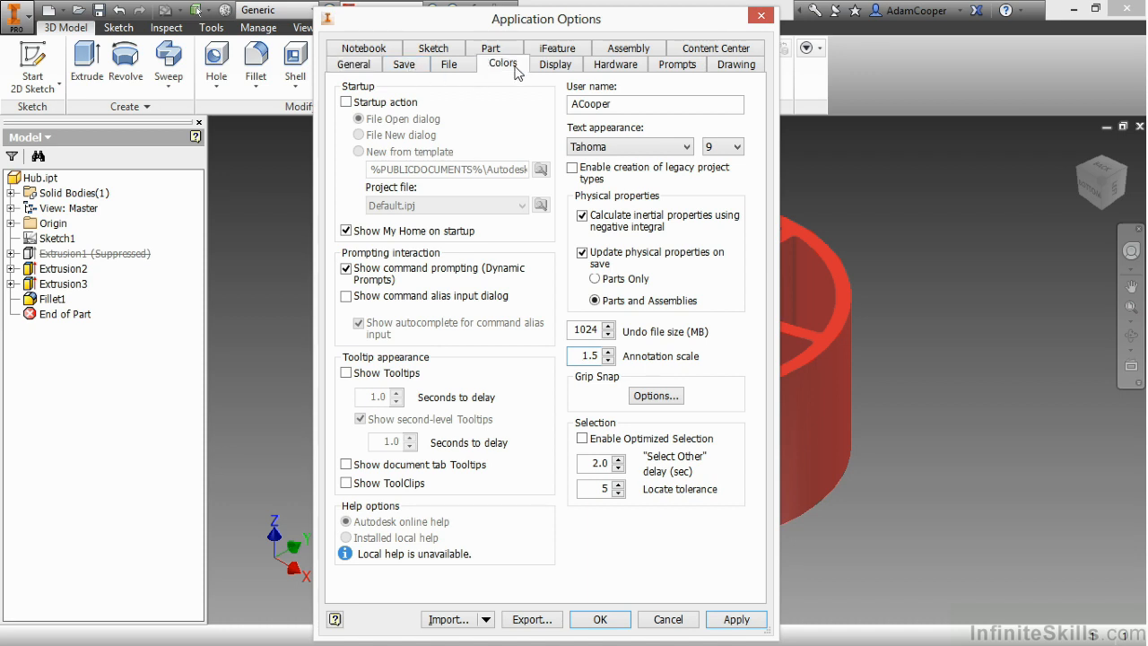
Step: Show the Colors page of Application Options, with Winter Night highlighted
click(502, 64)
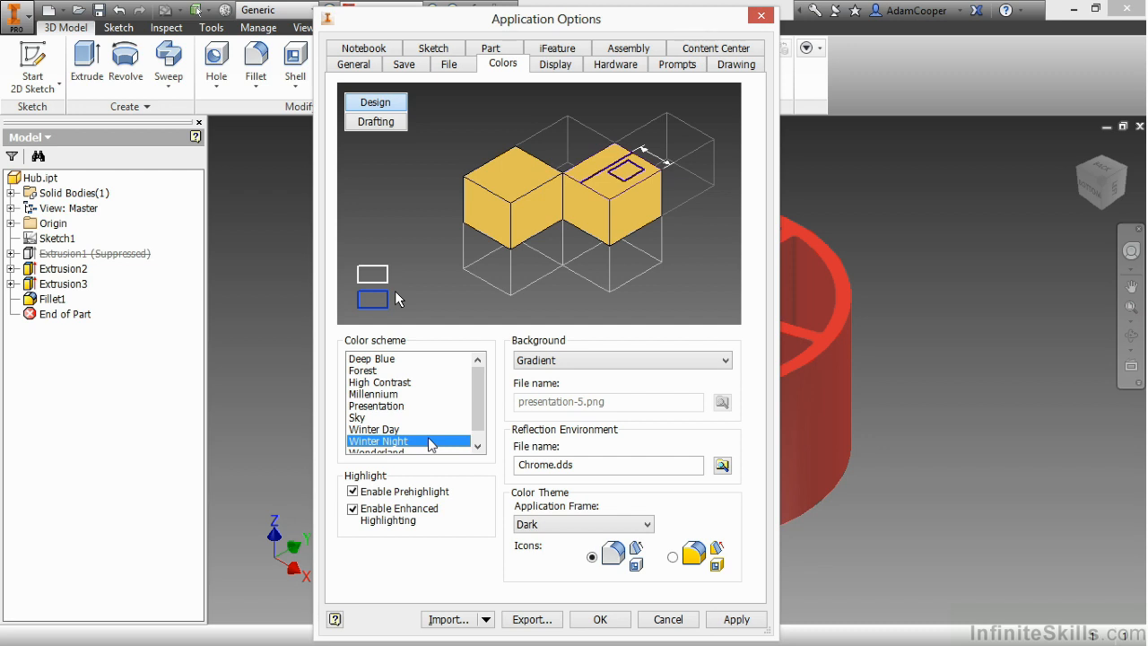
mouse_move(436, 445)
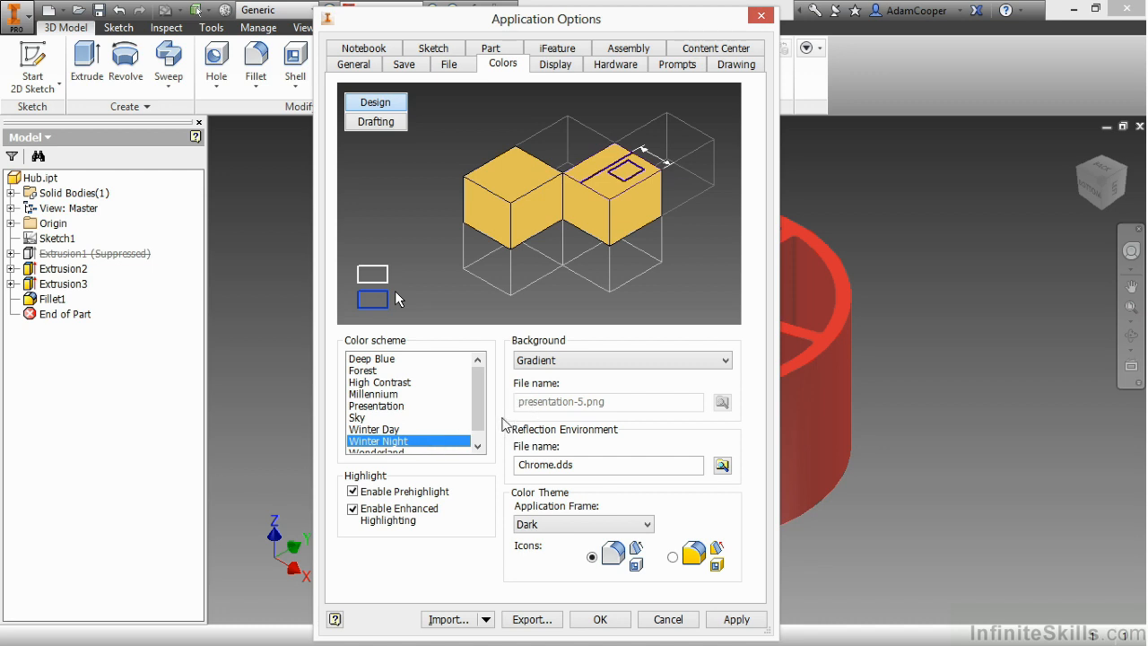
mouse_move(558, 82)
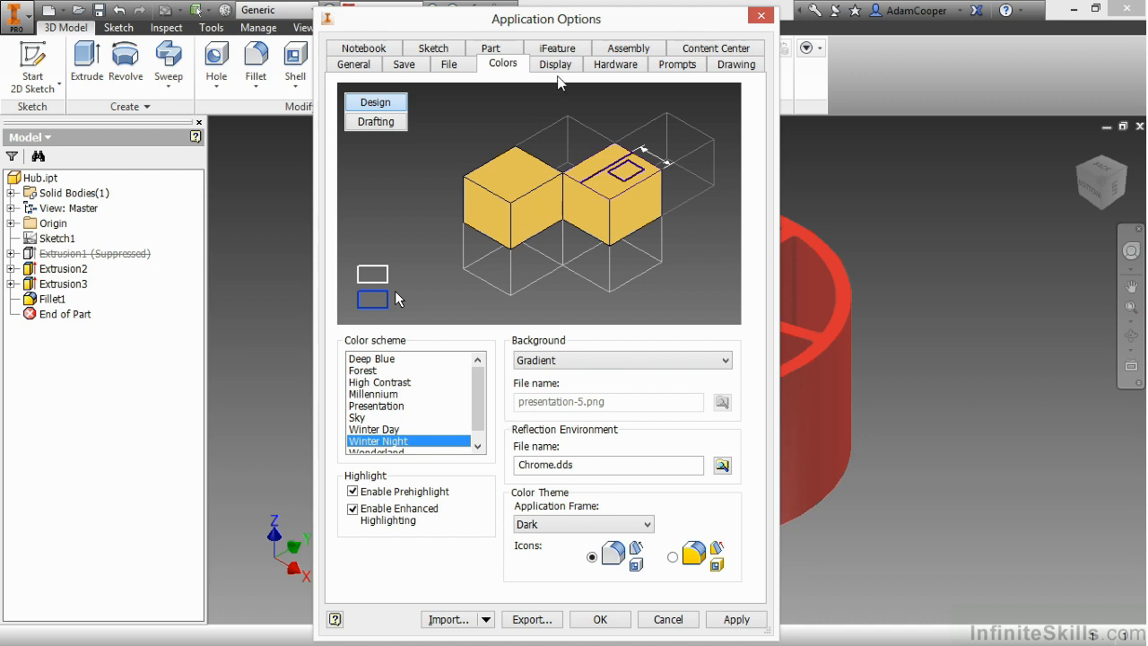
Step: On the Display page, set appearance to Use application settings
click(555, 63)
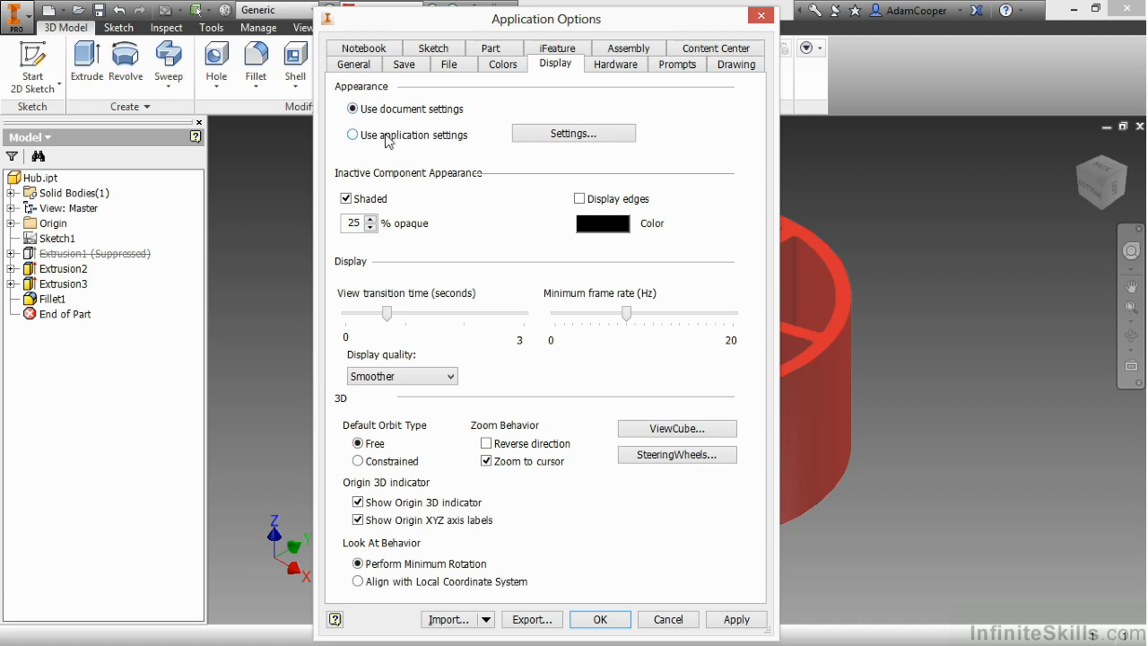
click(353, 135)
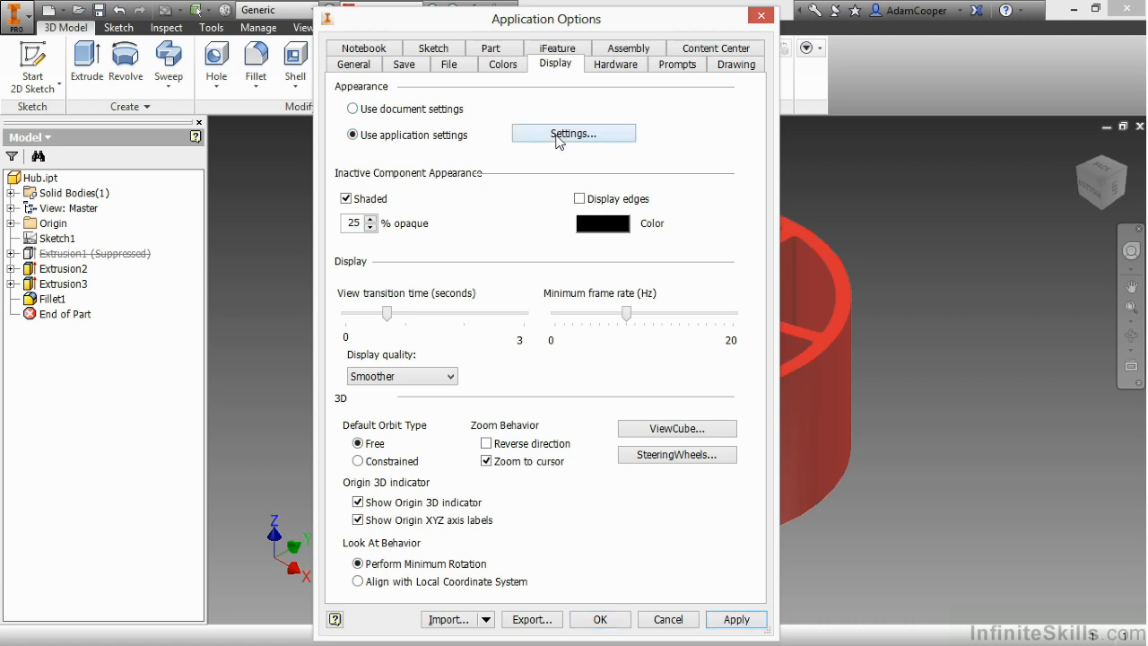
Step: Set the Display Appearance initial visual style to Shaded with edges and confirm
click(573, 133)
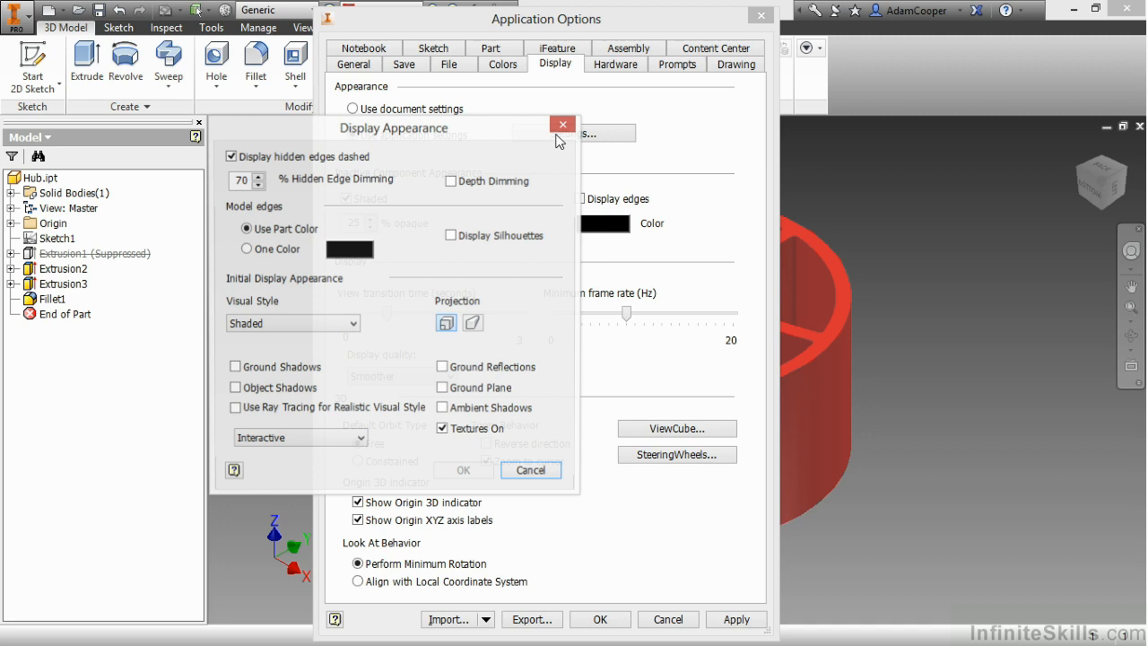
drag(393, 127, 857, 89)
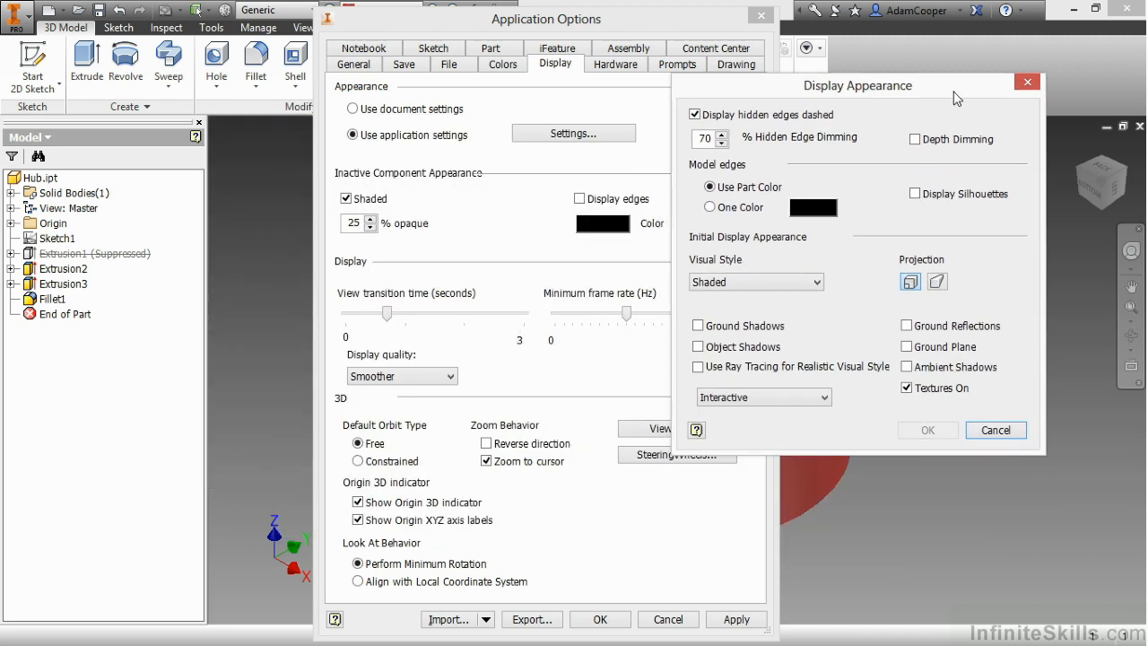
click(816, 282)
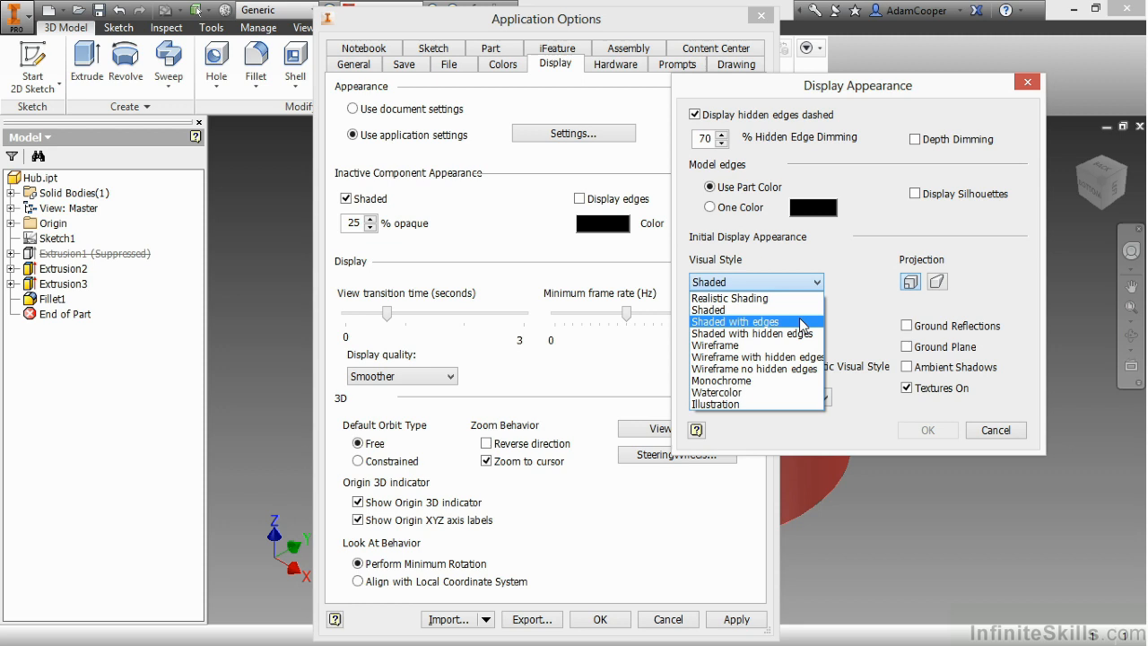
click(736, 321)
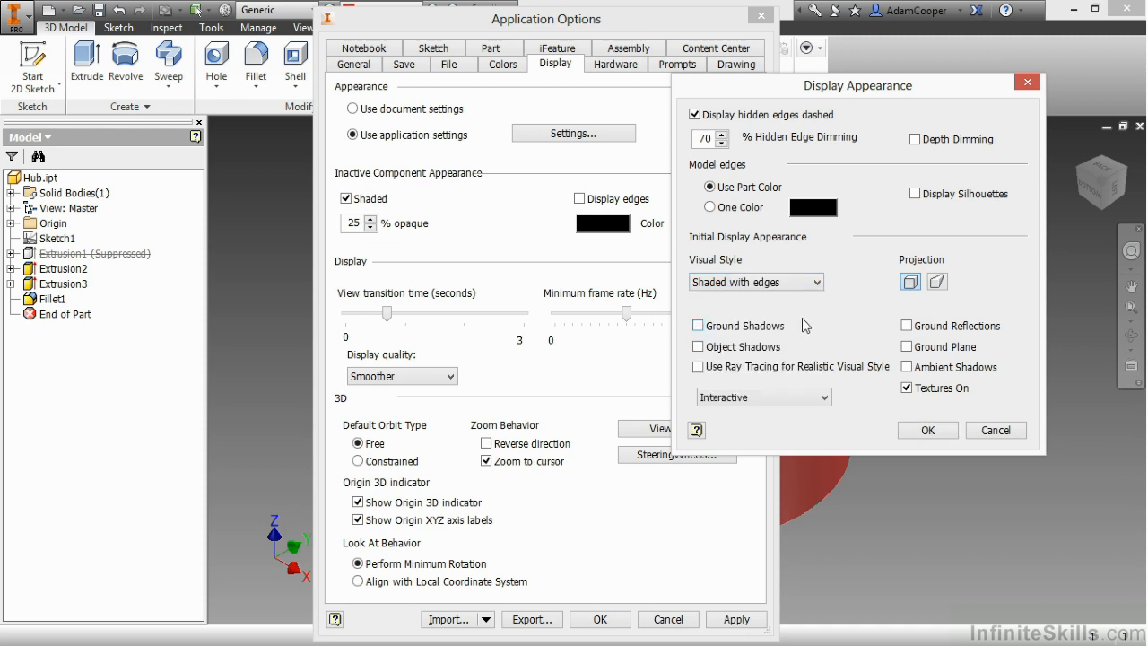
click(927, 429)
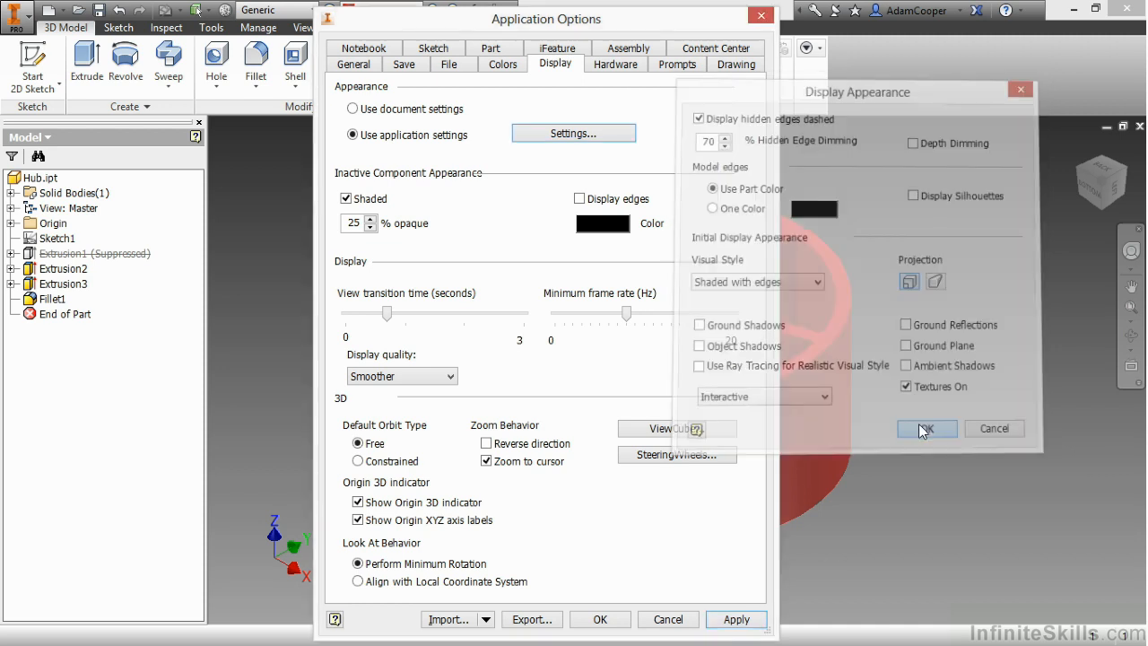
Step: Close Application Options with OK, returning to the red Hub part
click(926, 428)
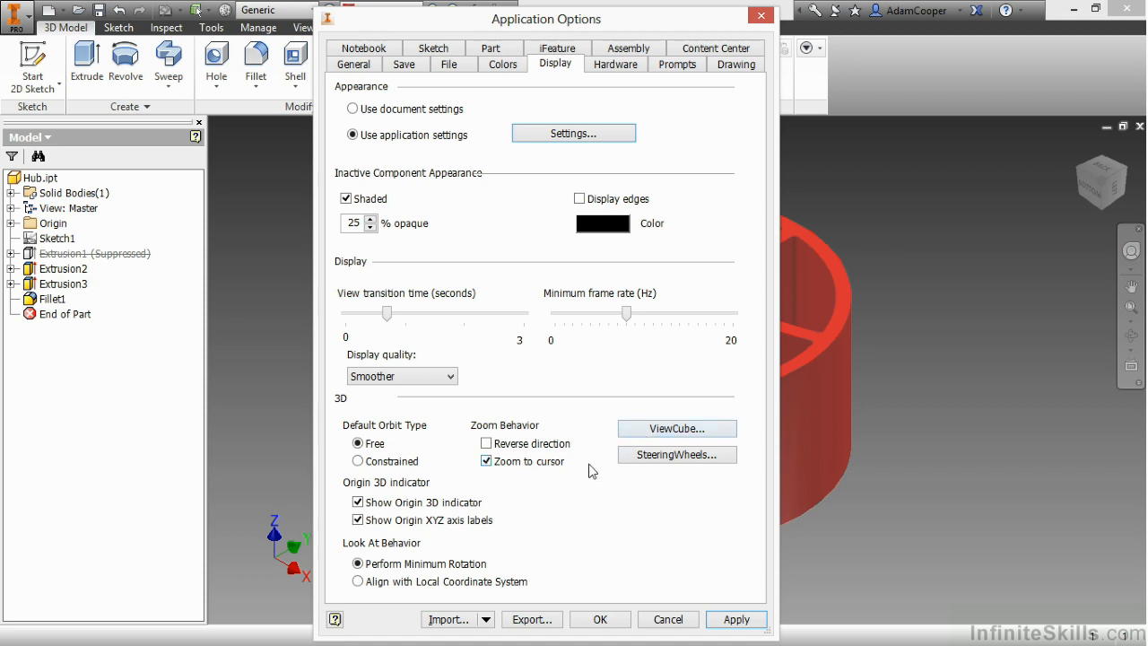
mouse_move(448, 527)
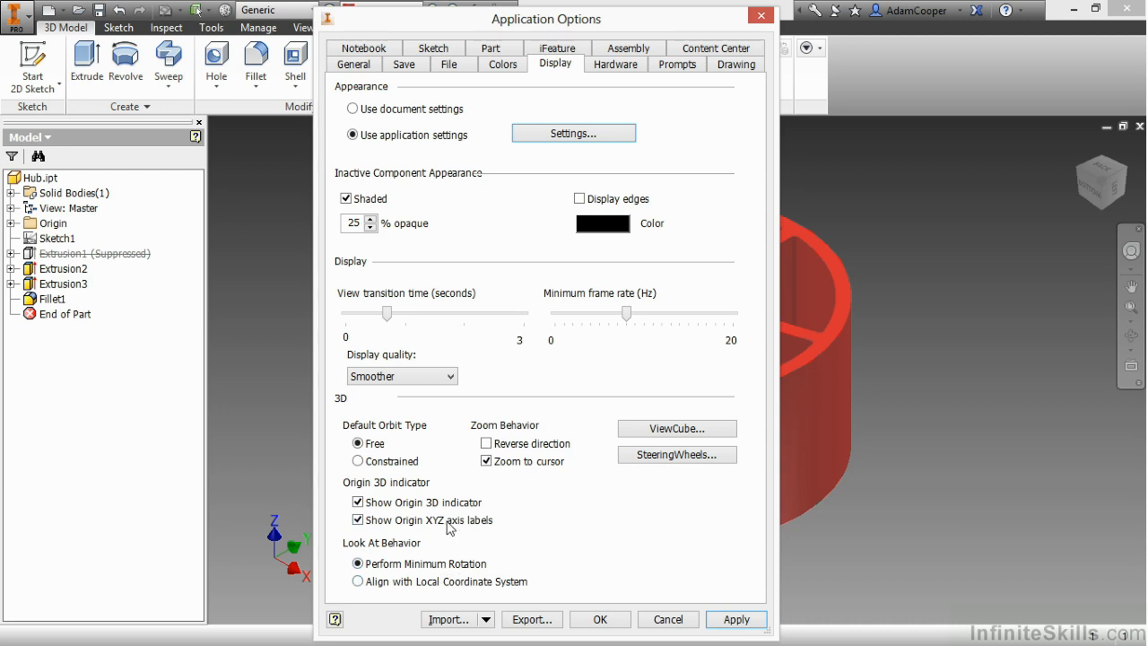
mouse_move(553, 507)
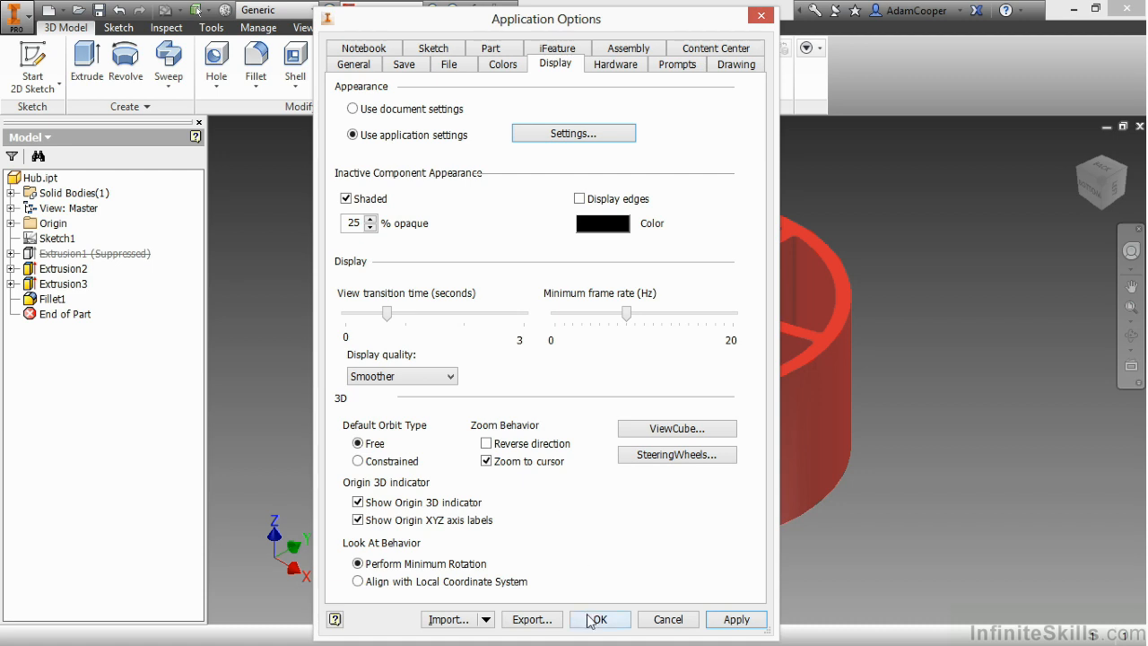
click(599, 619)
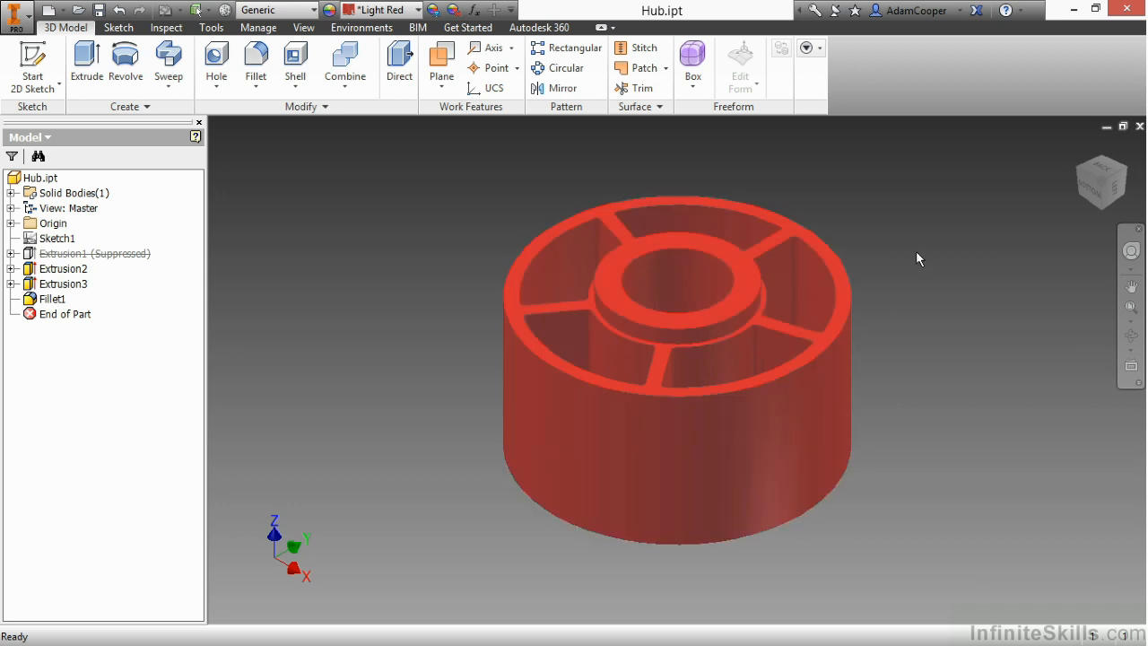
mouse_move(925, 238)
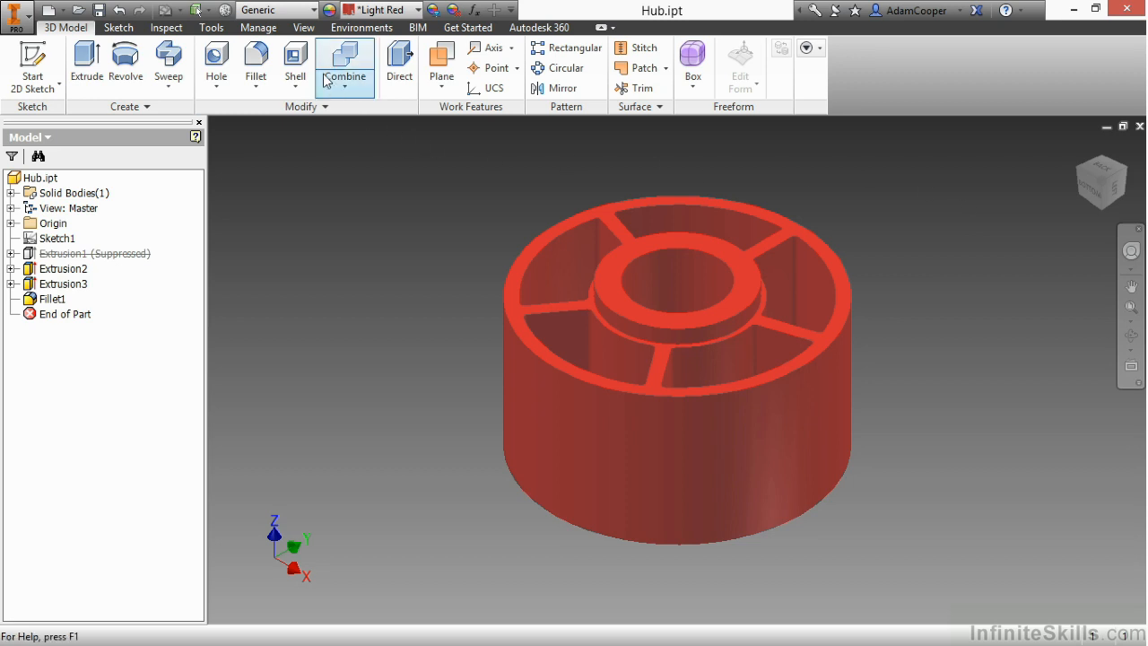
Step: Apply the Shaded with Edges visual style to the Hub from the View tab
click(303, 27)
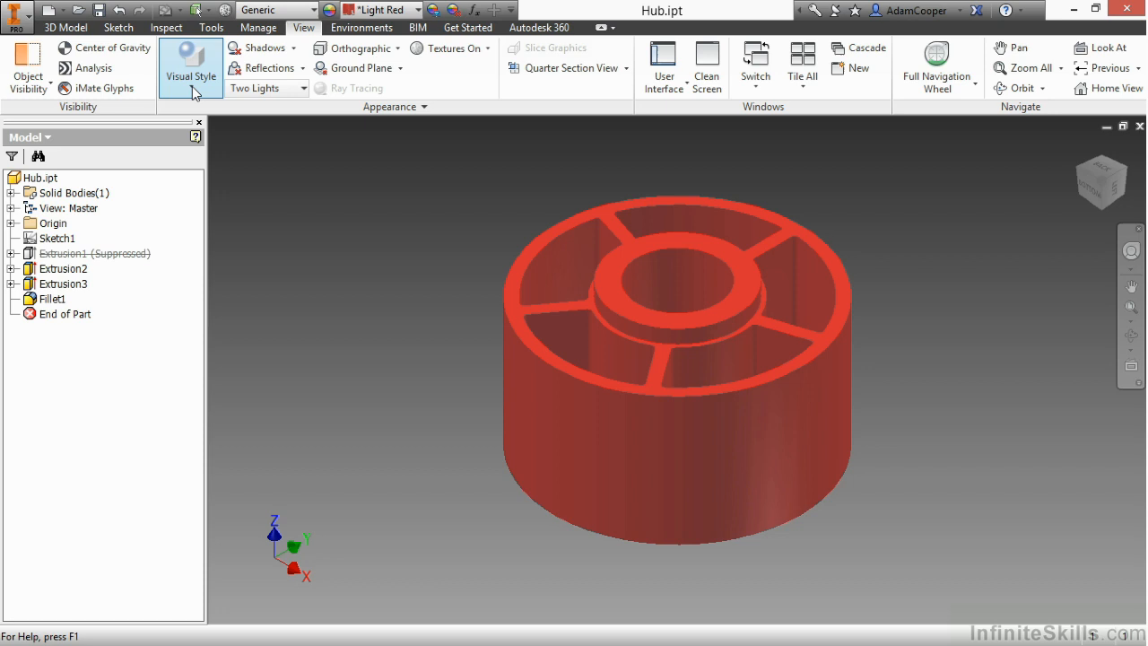
click(190, 75)
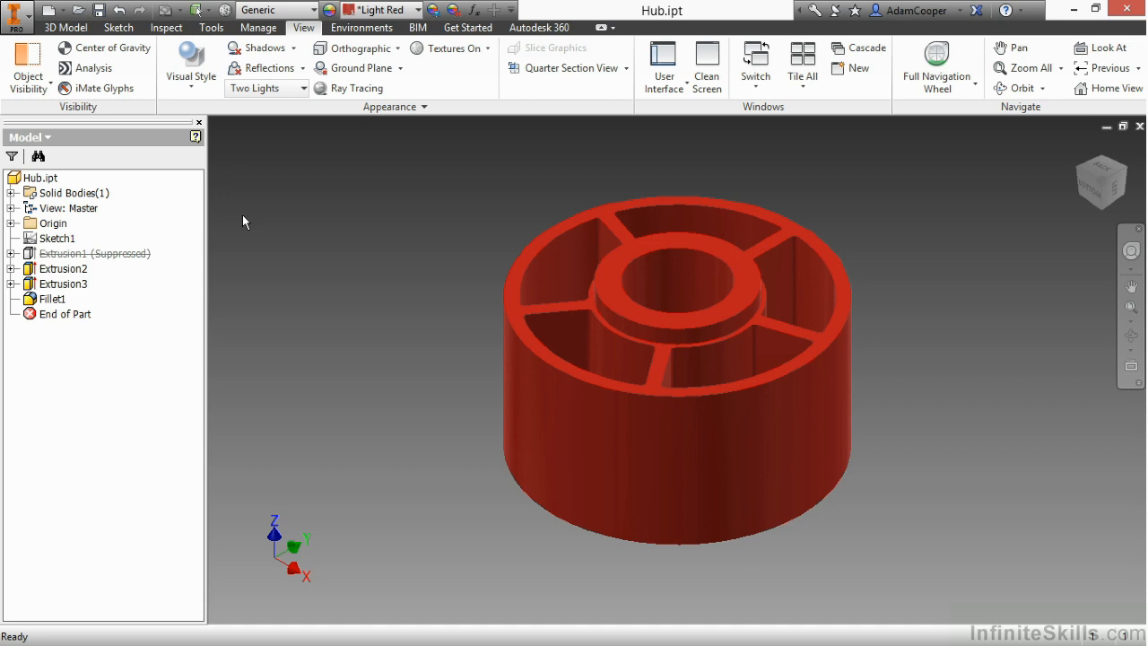
click(190, 65)
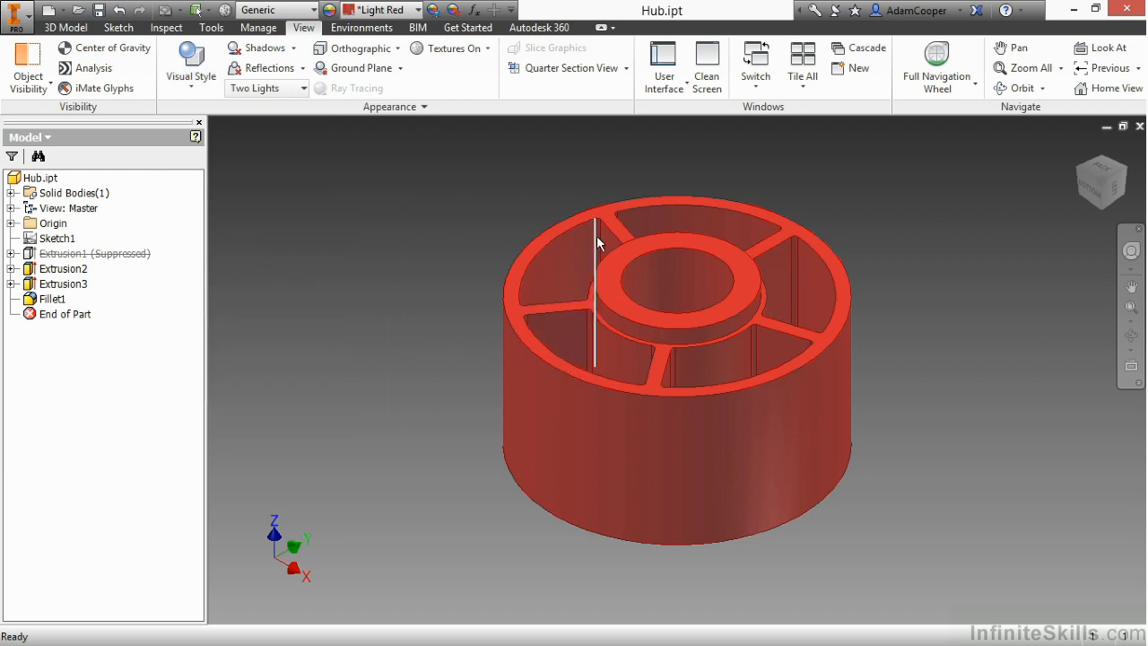
Step: Cycle the Hub through Shaded with Hidden Edges, Wireframe, Wireframe with Hidden Edges, Visible Edges Only, and Monochrome
click(190, 68)
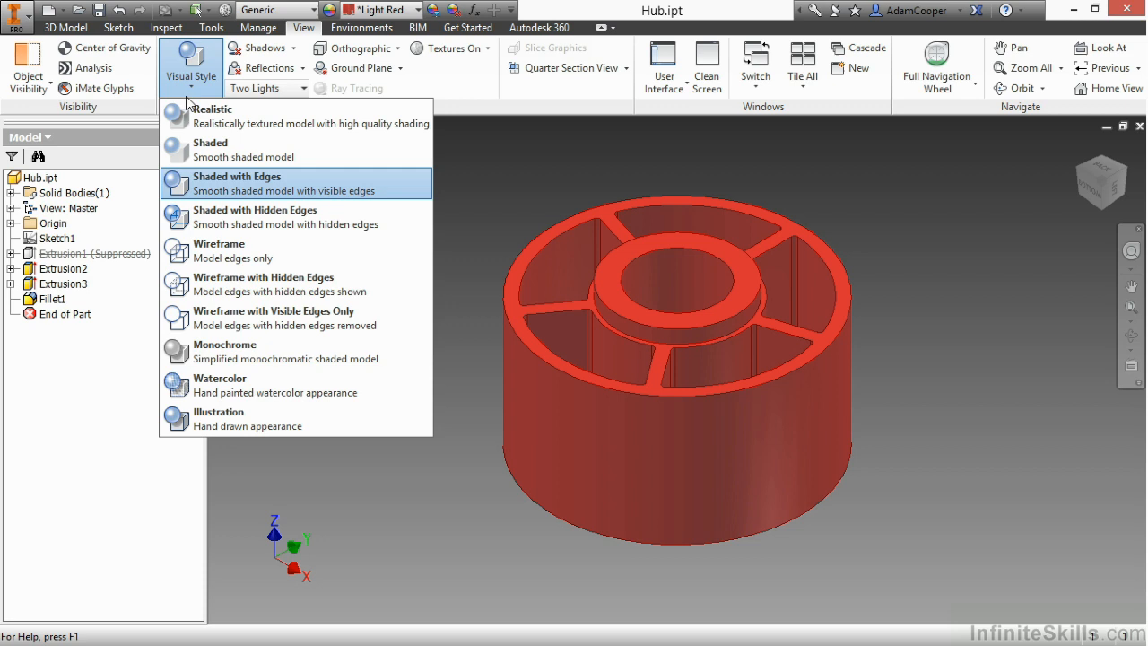
click(236, 218)
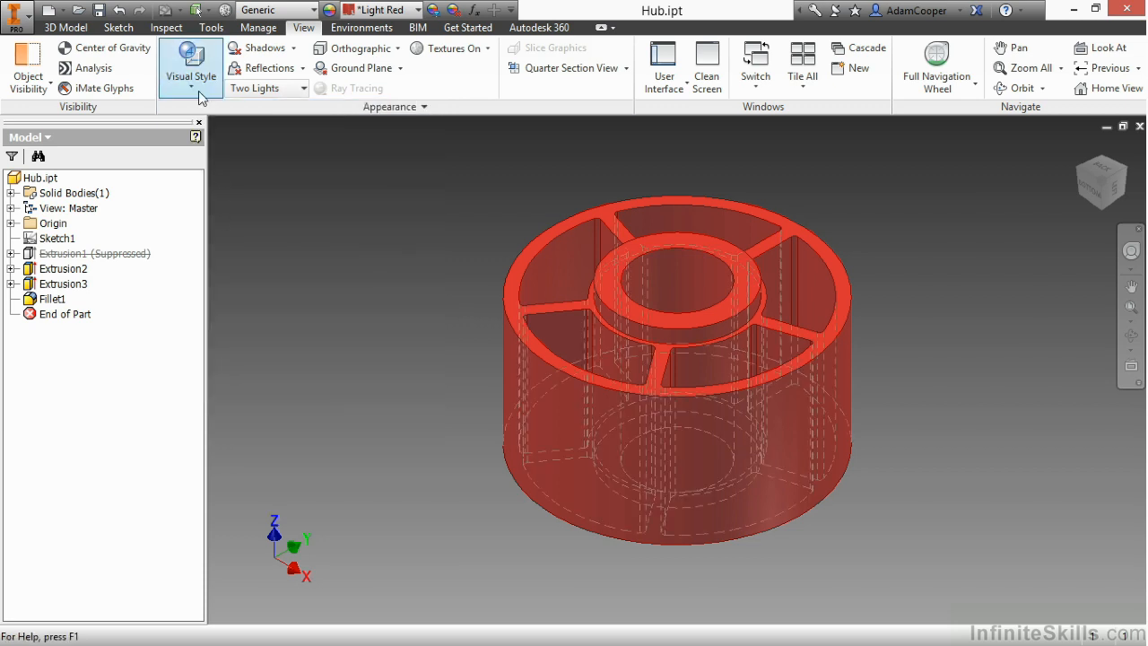
click(190, 63)
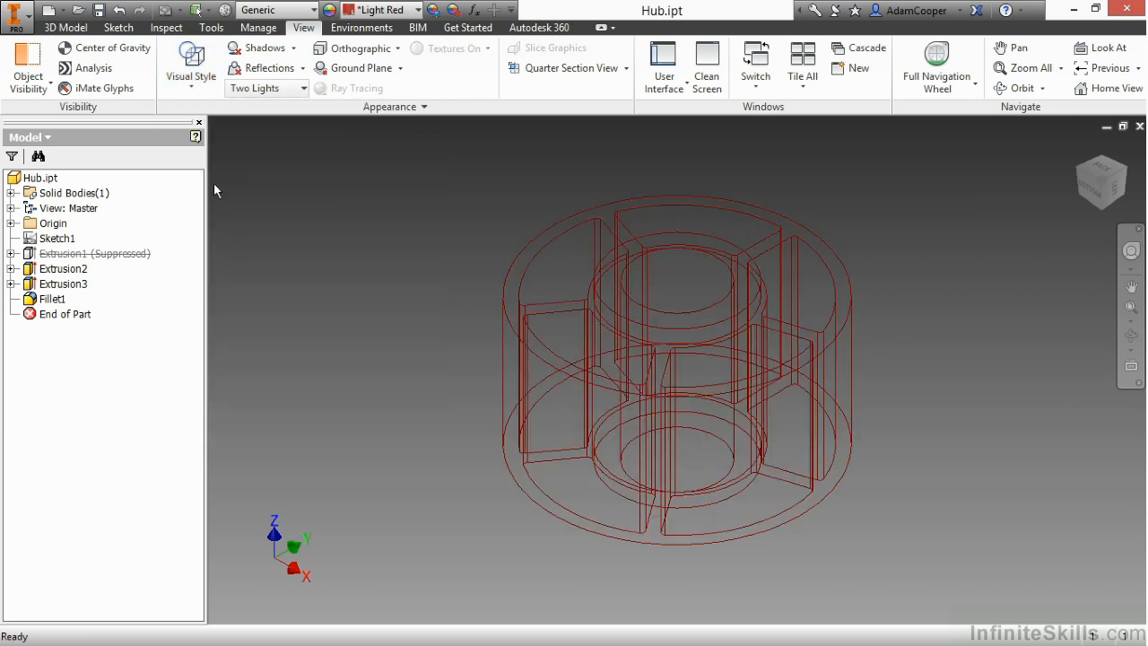
click(190, 65)
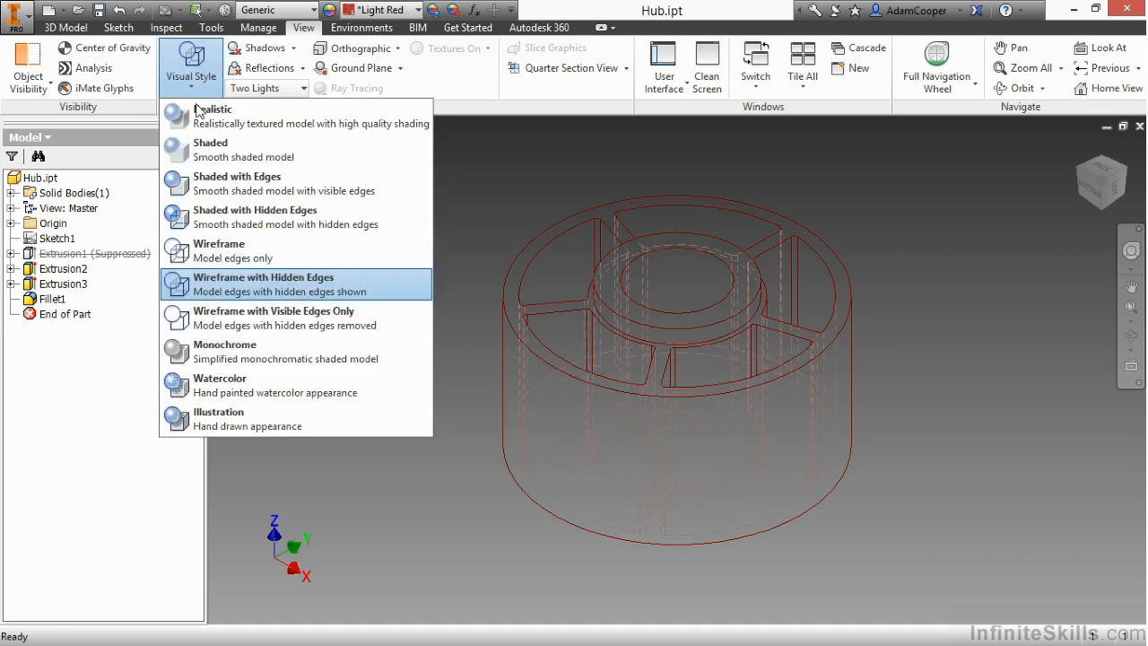
click(274, 317)
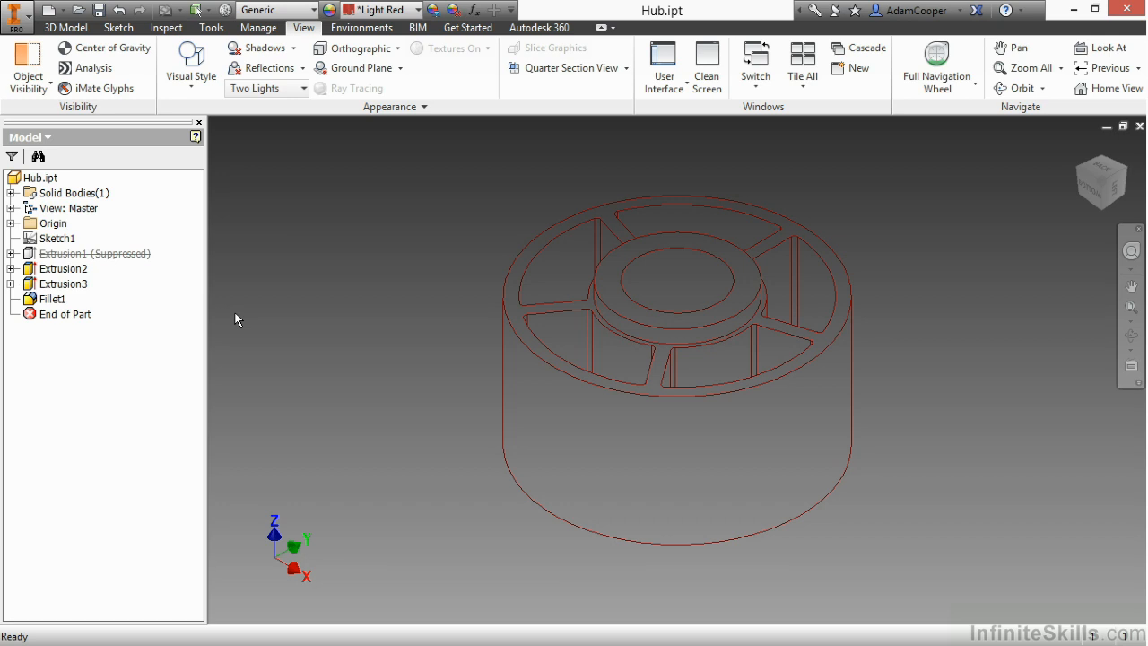
click(190, 63)
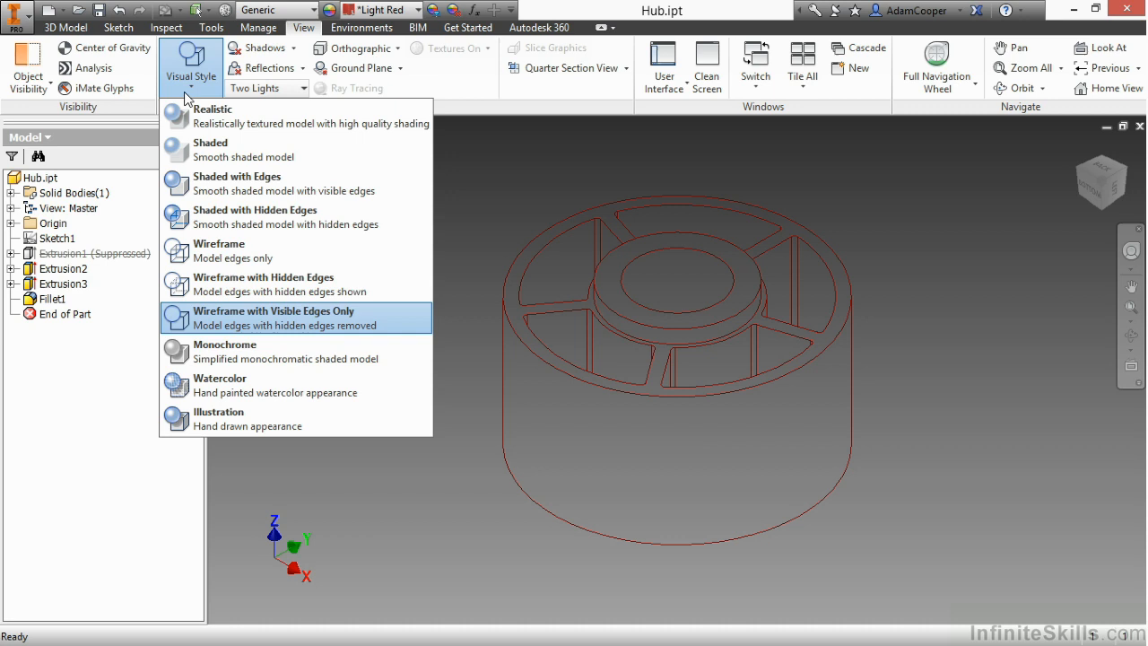
click(210, 149)
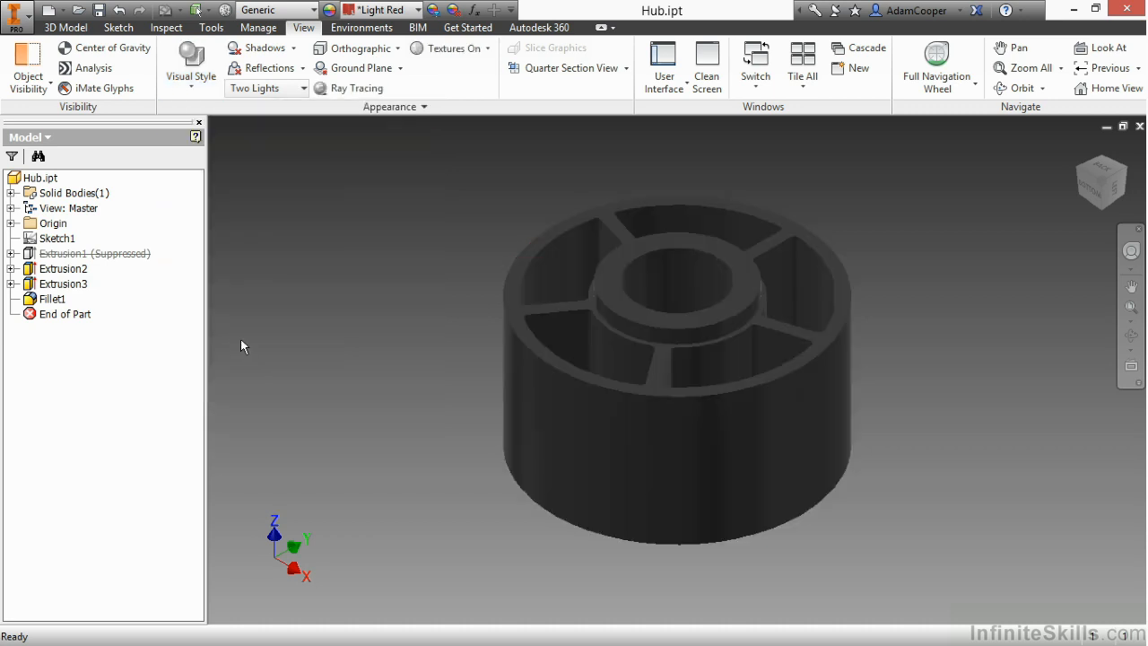
Step: Preview the Hub in Watercolor and Illustration styles, then switch to Shaded with Edges
click(190, 67)
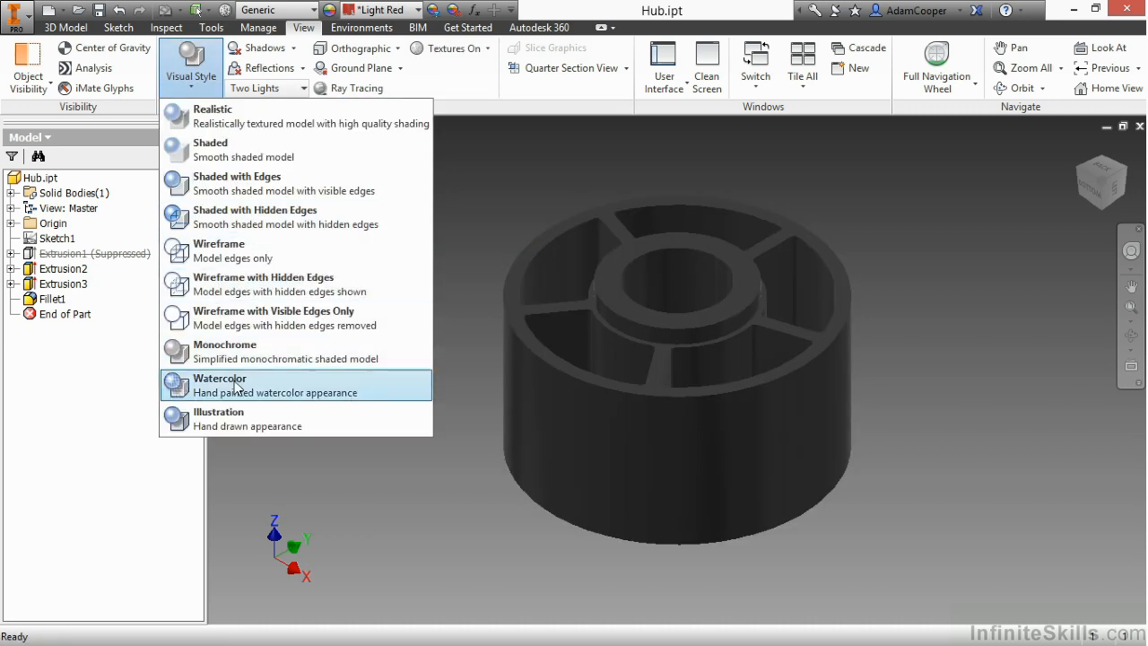
click(219, 383)
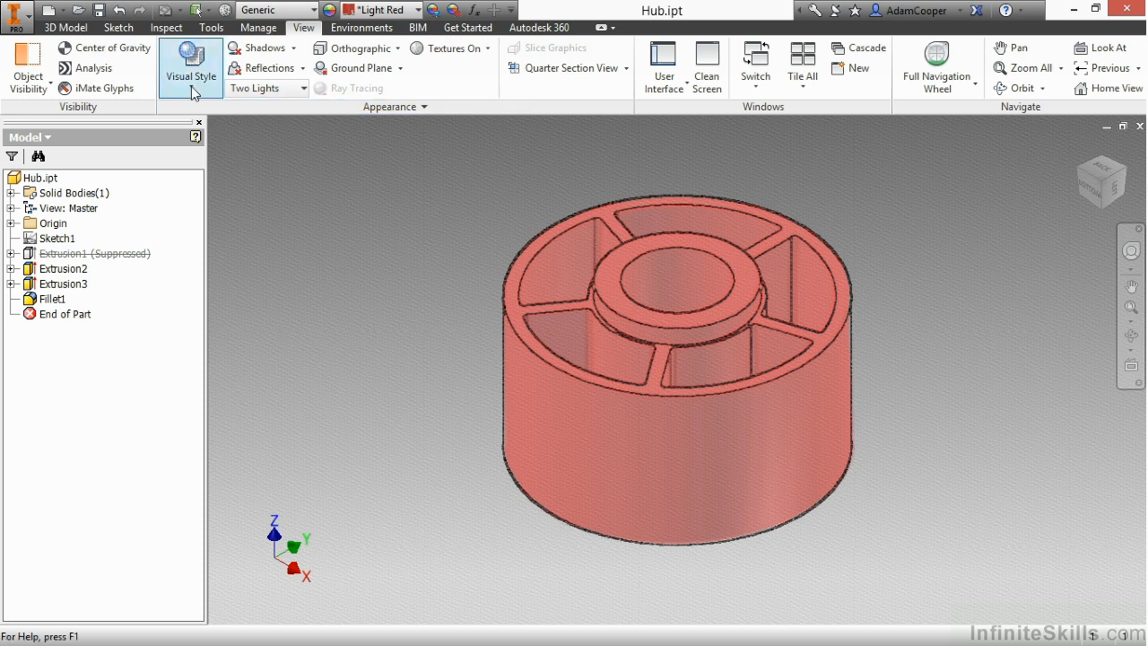
click(190, 75)
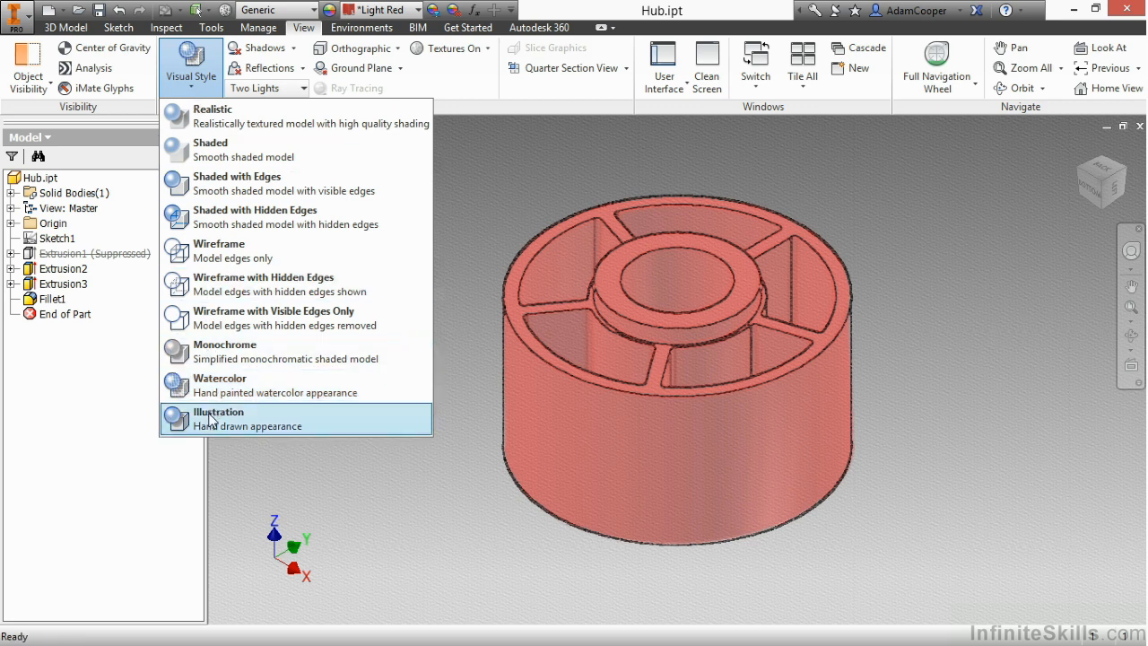
click(218, 418)
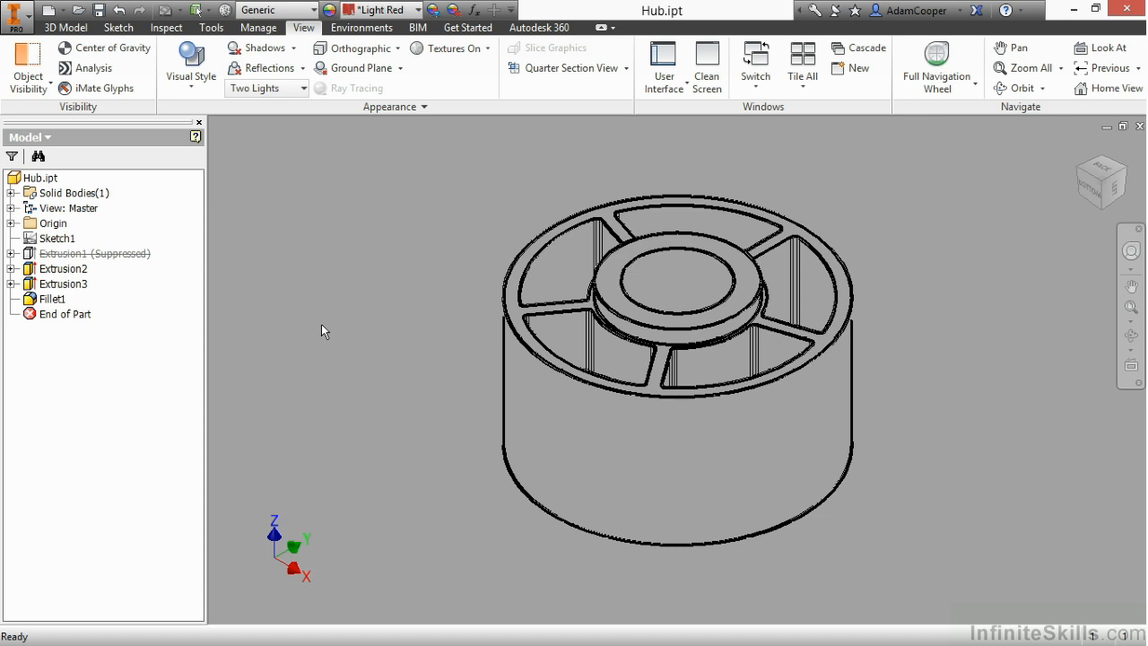
click(190, 62)
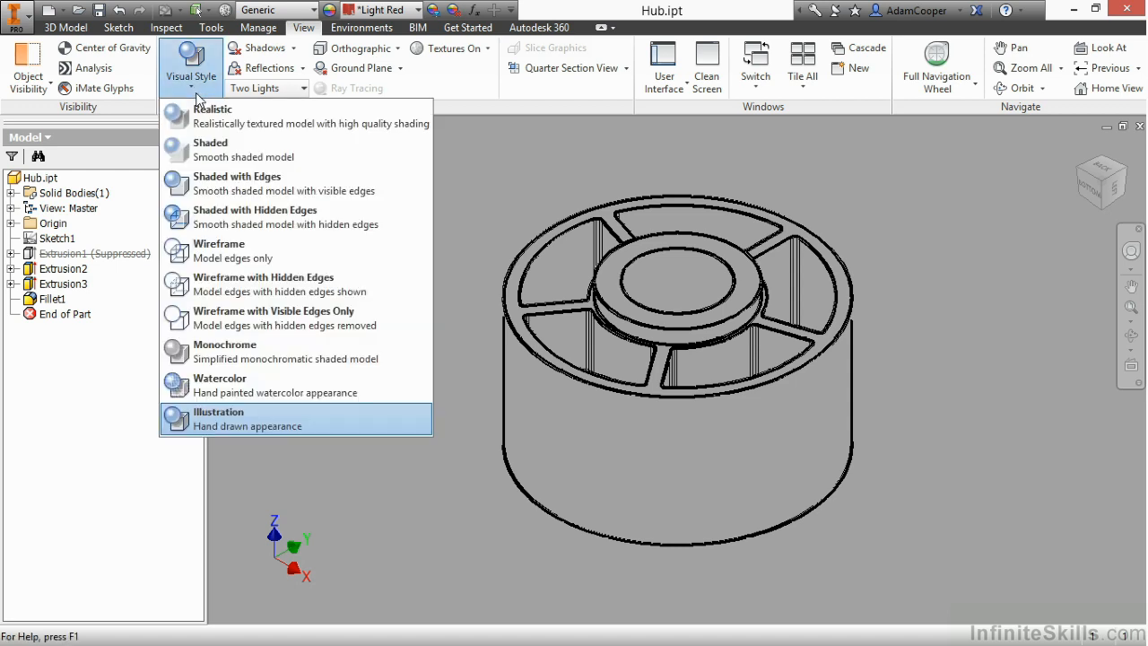
click(212, 109)
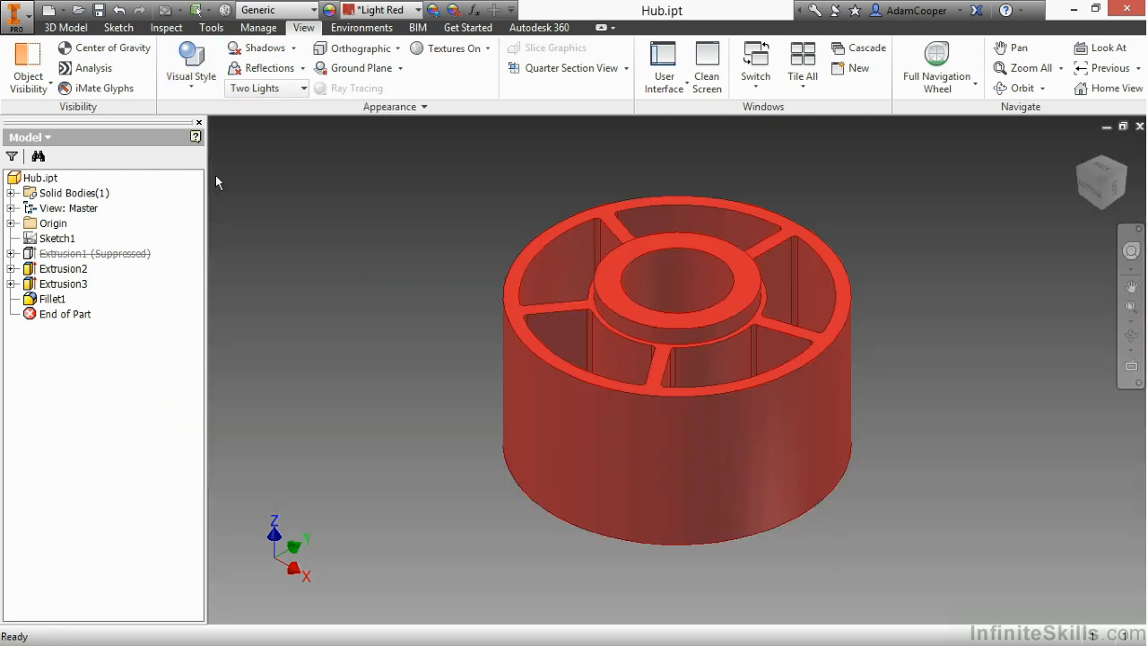
mouse_move(441, 229)
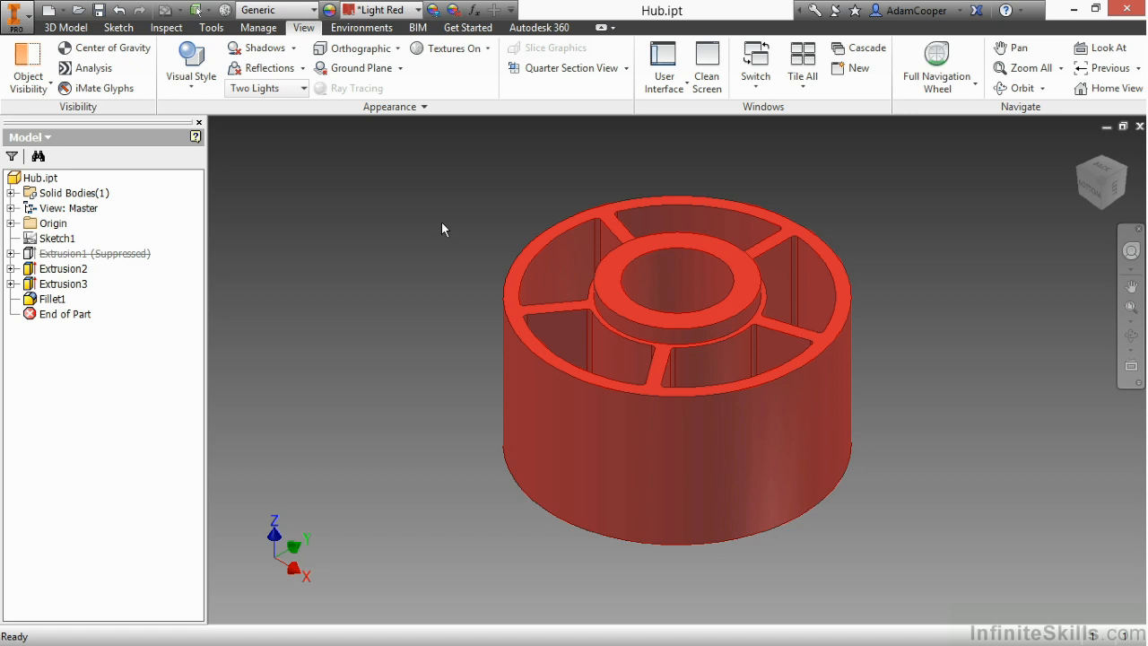
mouse_move(411, 225)
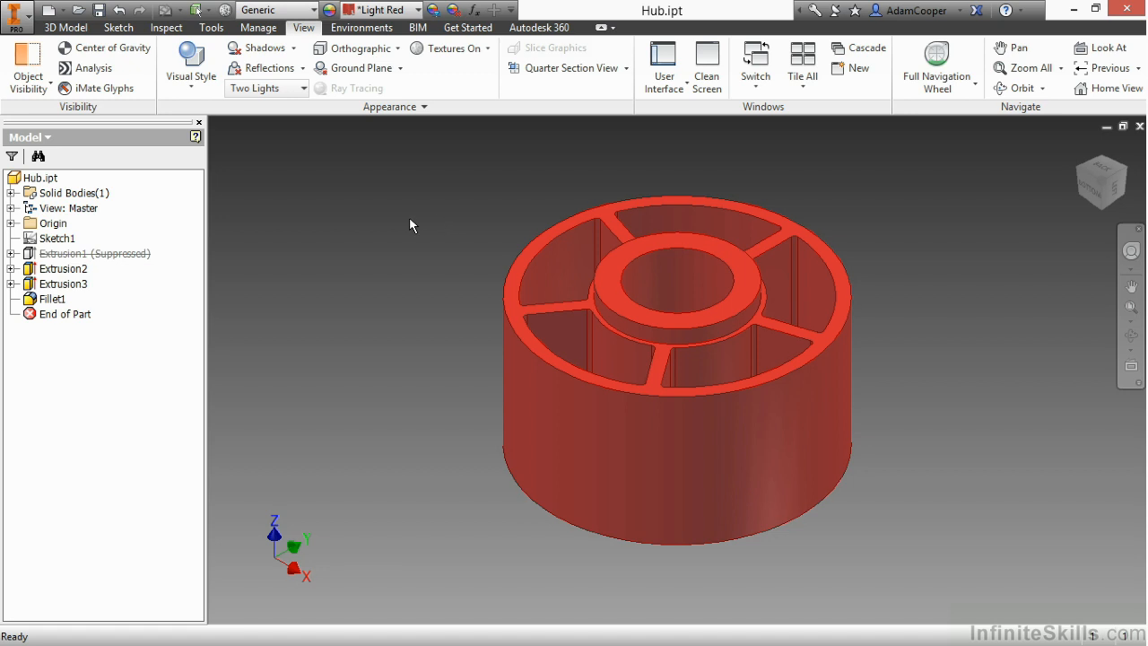